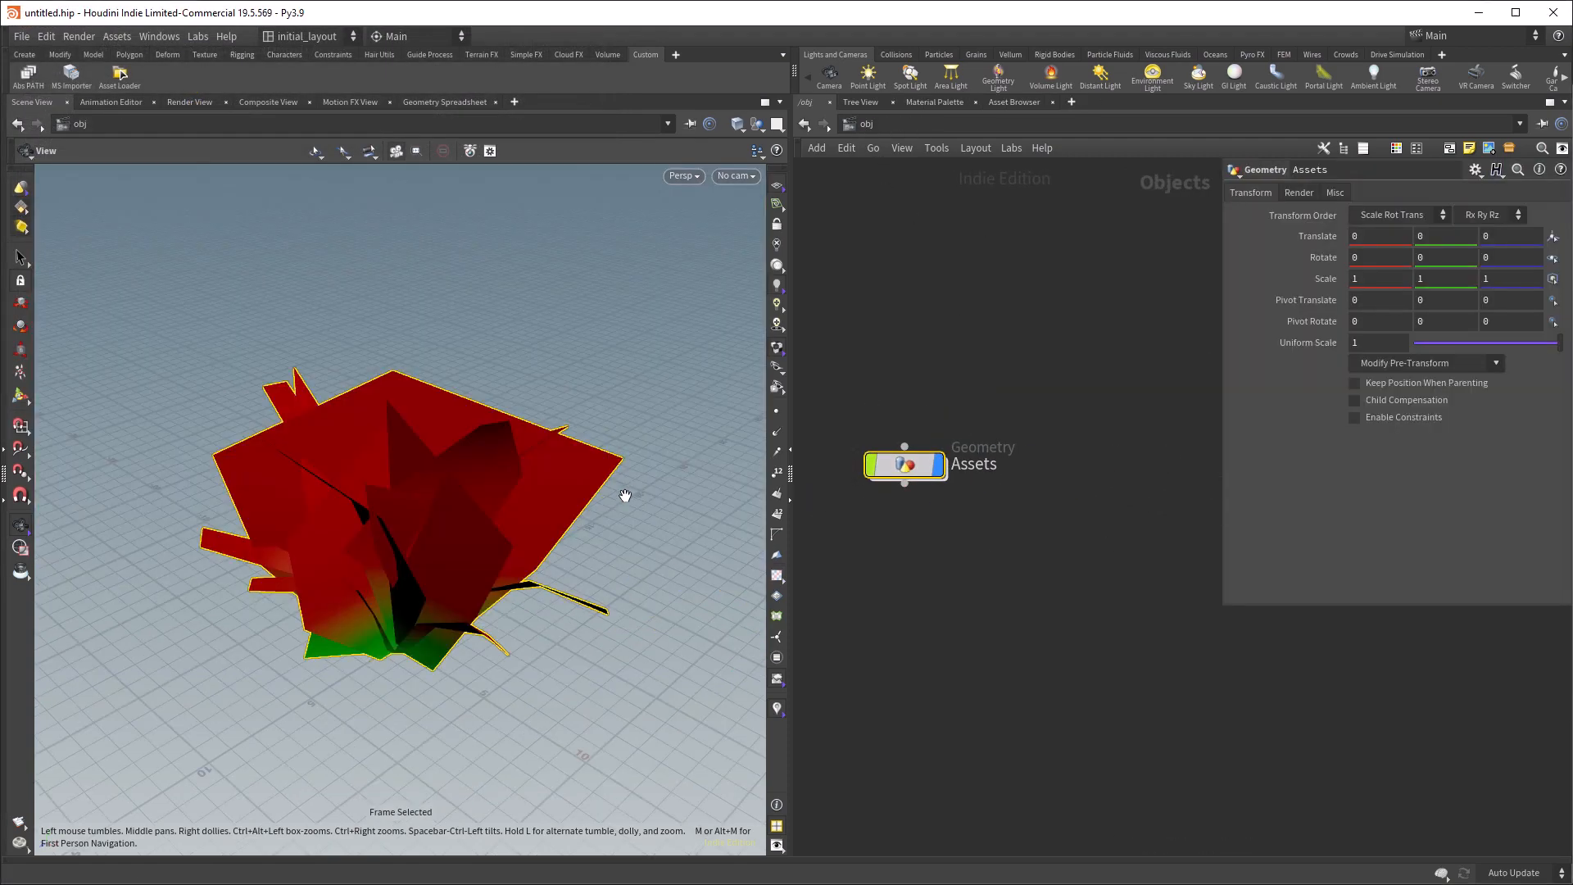
- Inspect the Assets node's Var subnets, then clear the scene and launch the Asset Loader
double_click(904, 464)
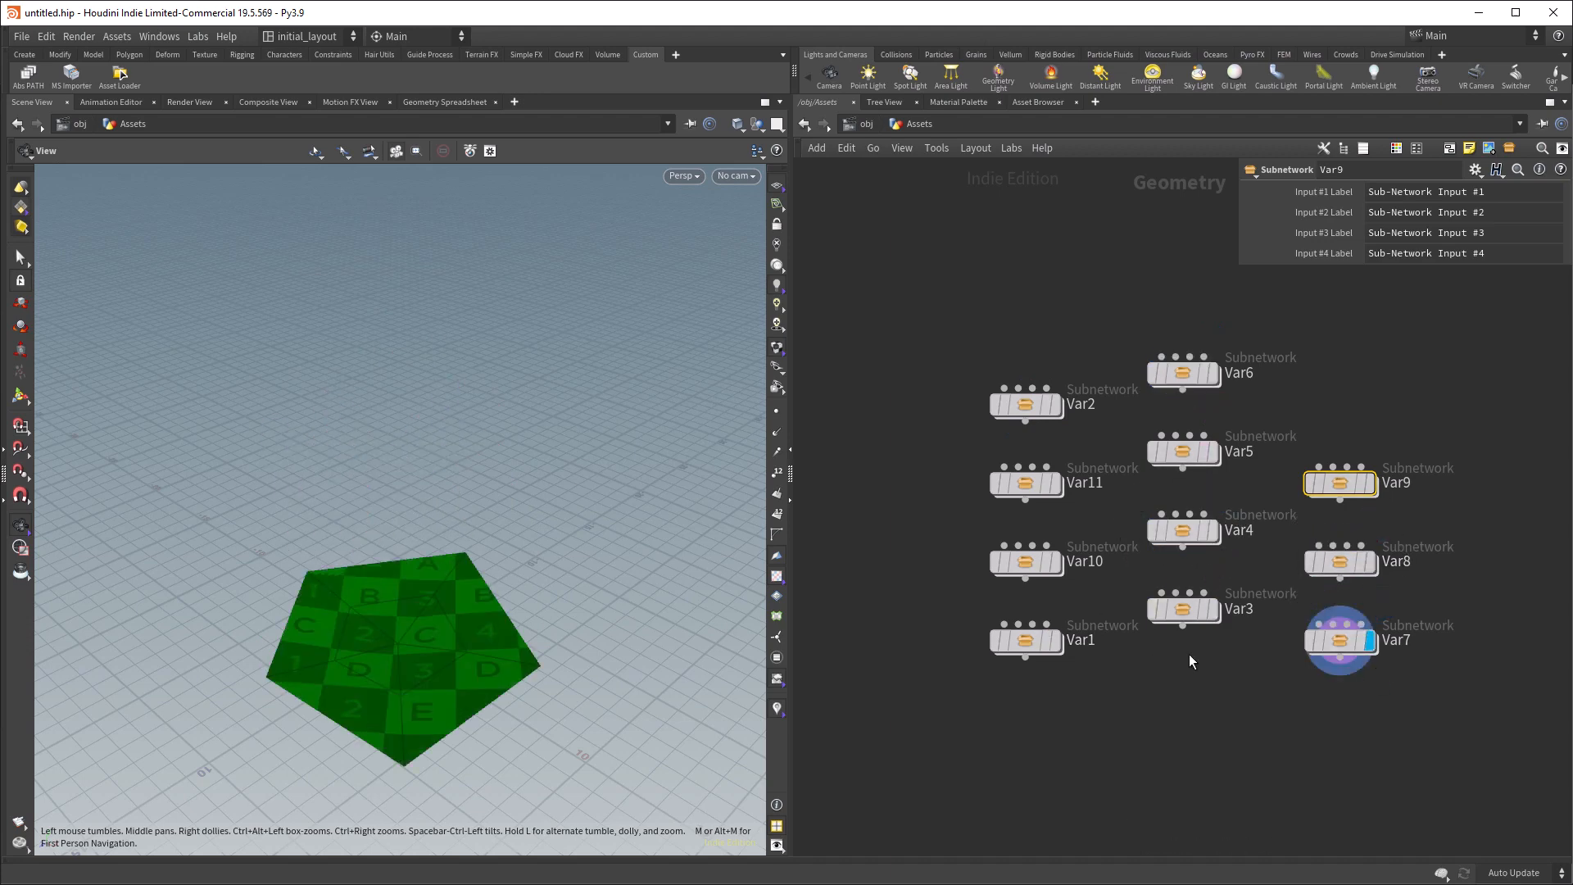
double_click(1340, 640)
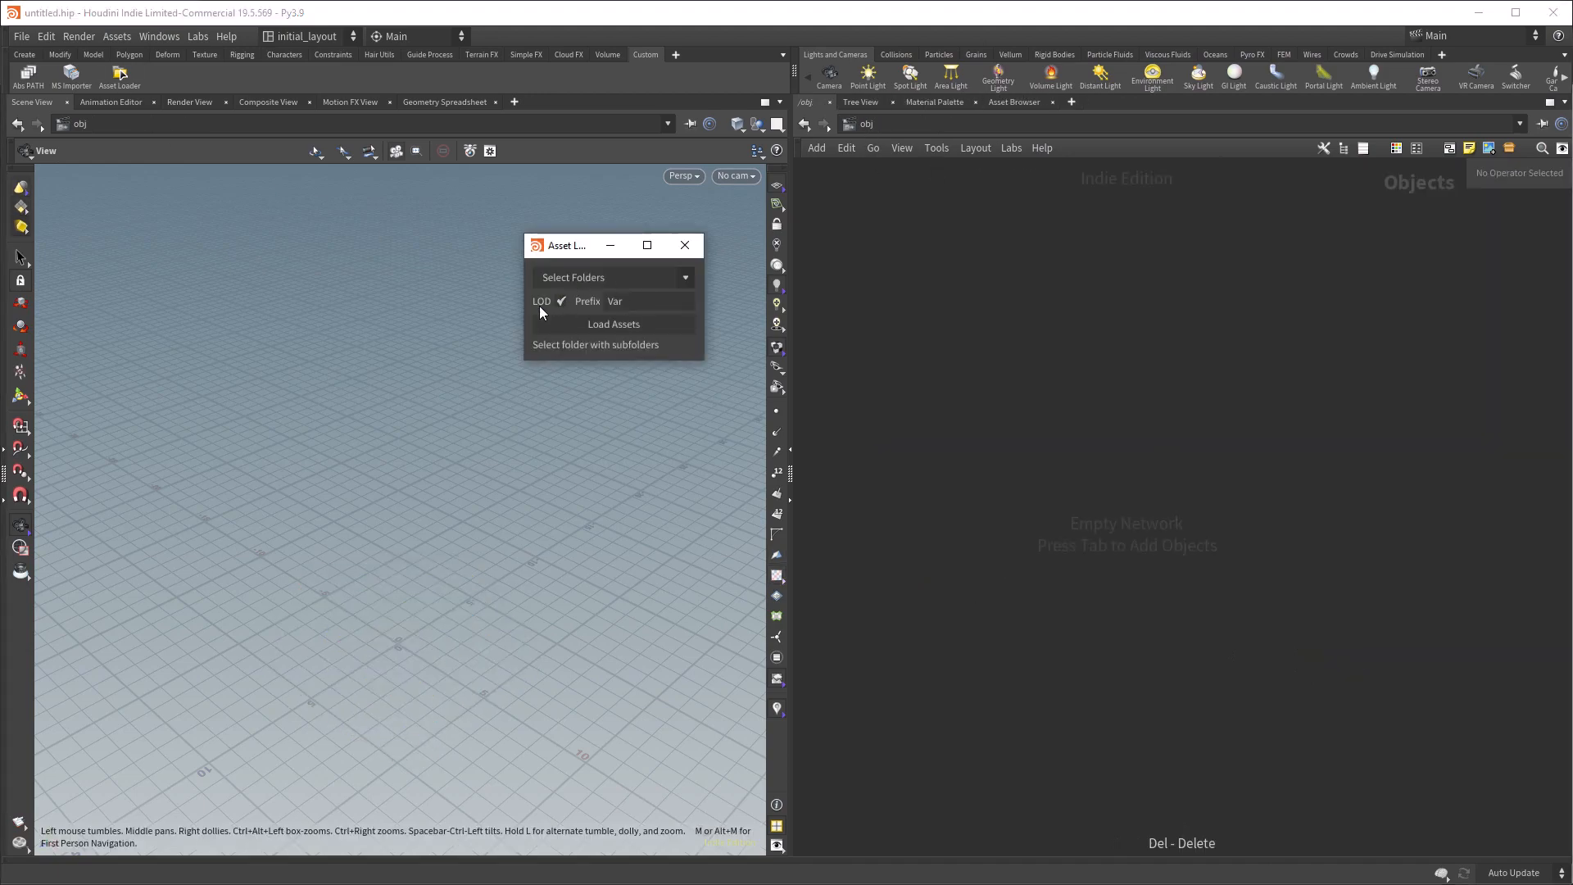
- Load a plant model folder via the Asset Loader's folder chooser, then close the loader
click(614, 324)
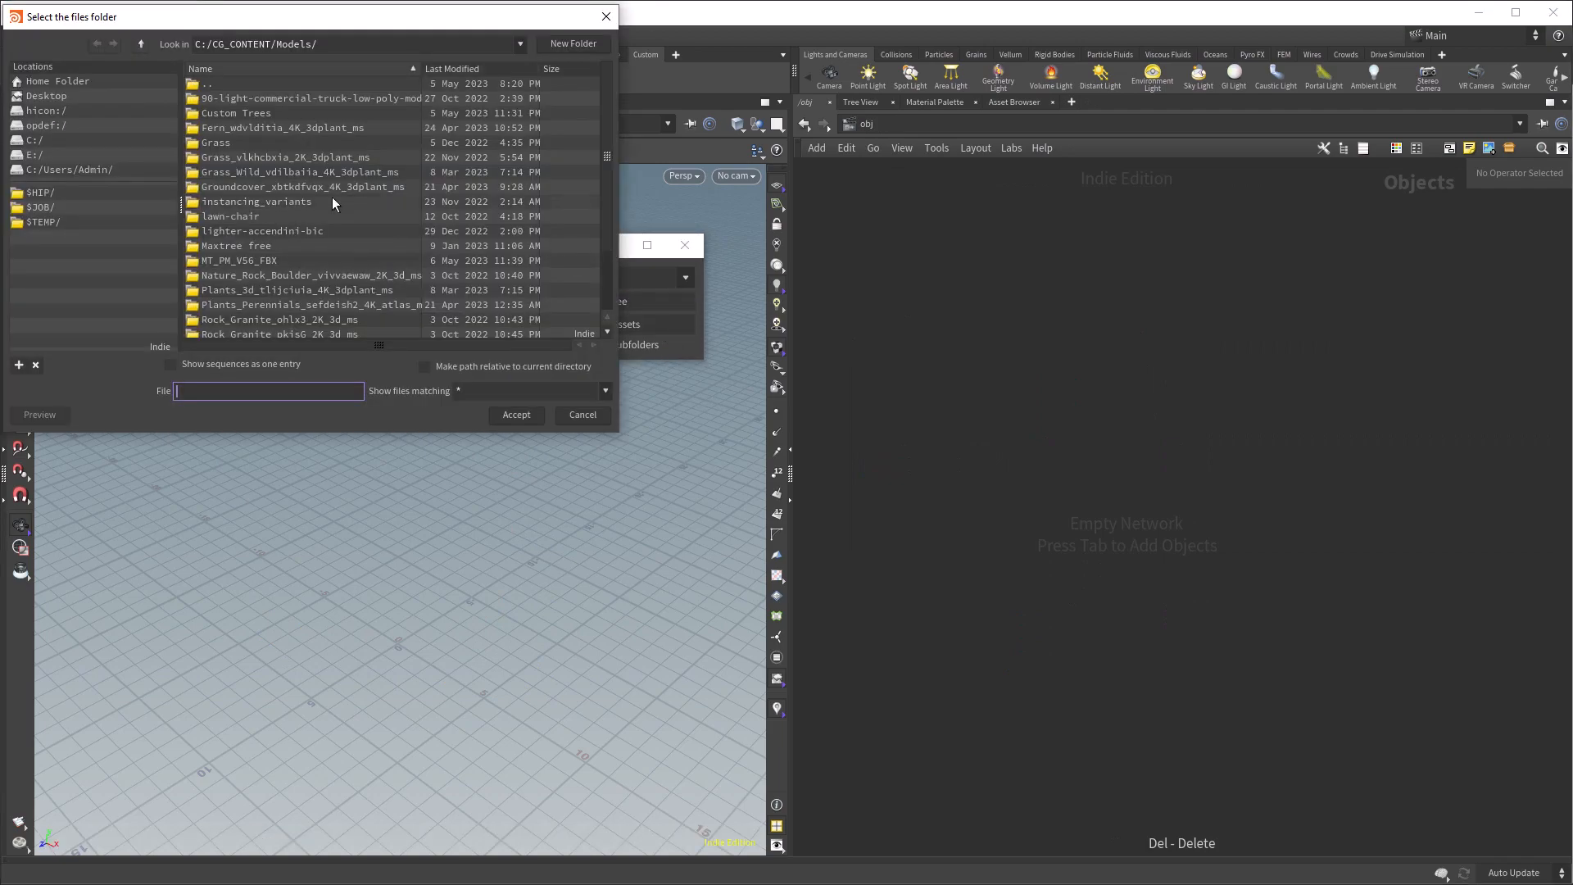
double_click(235, 112)
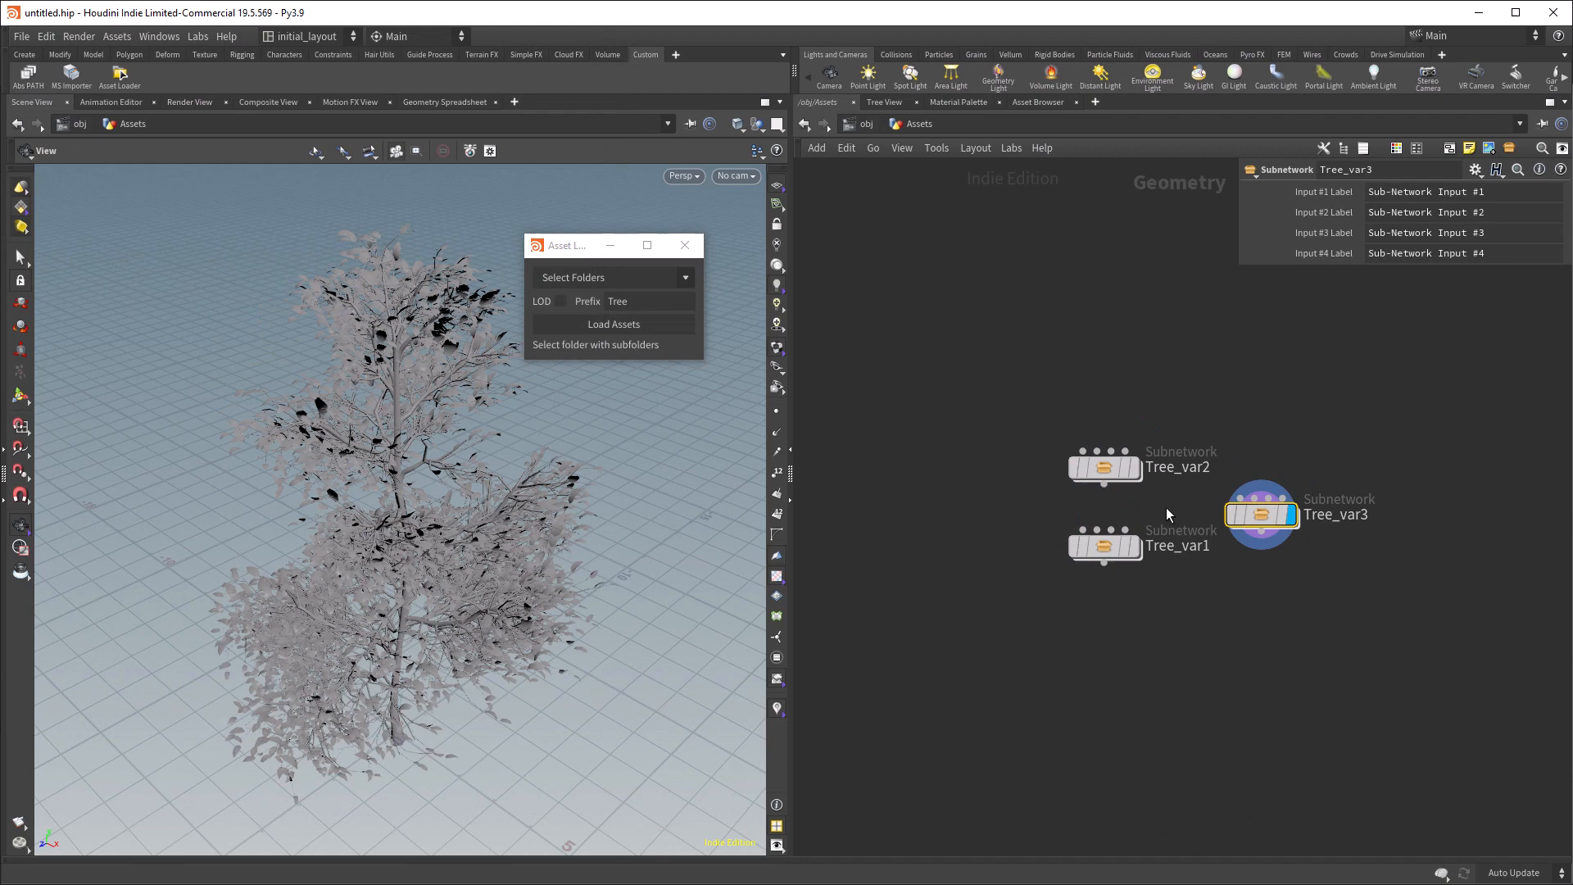
click(613, 277)
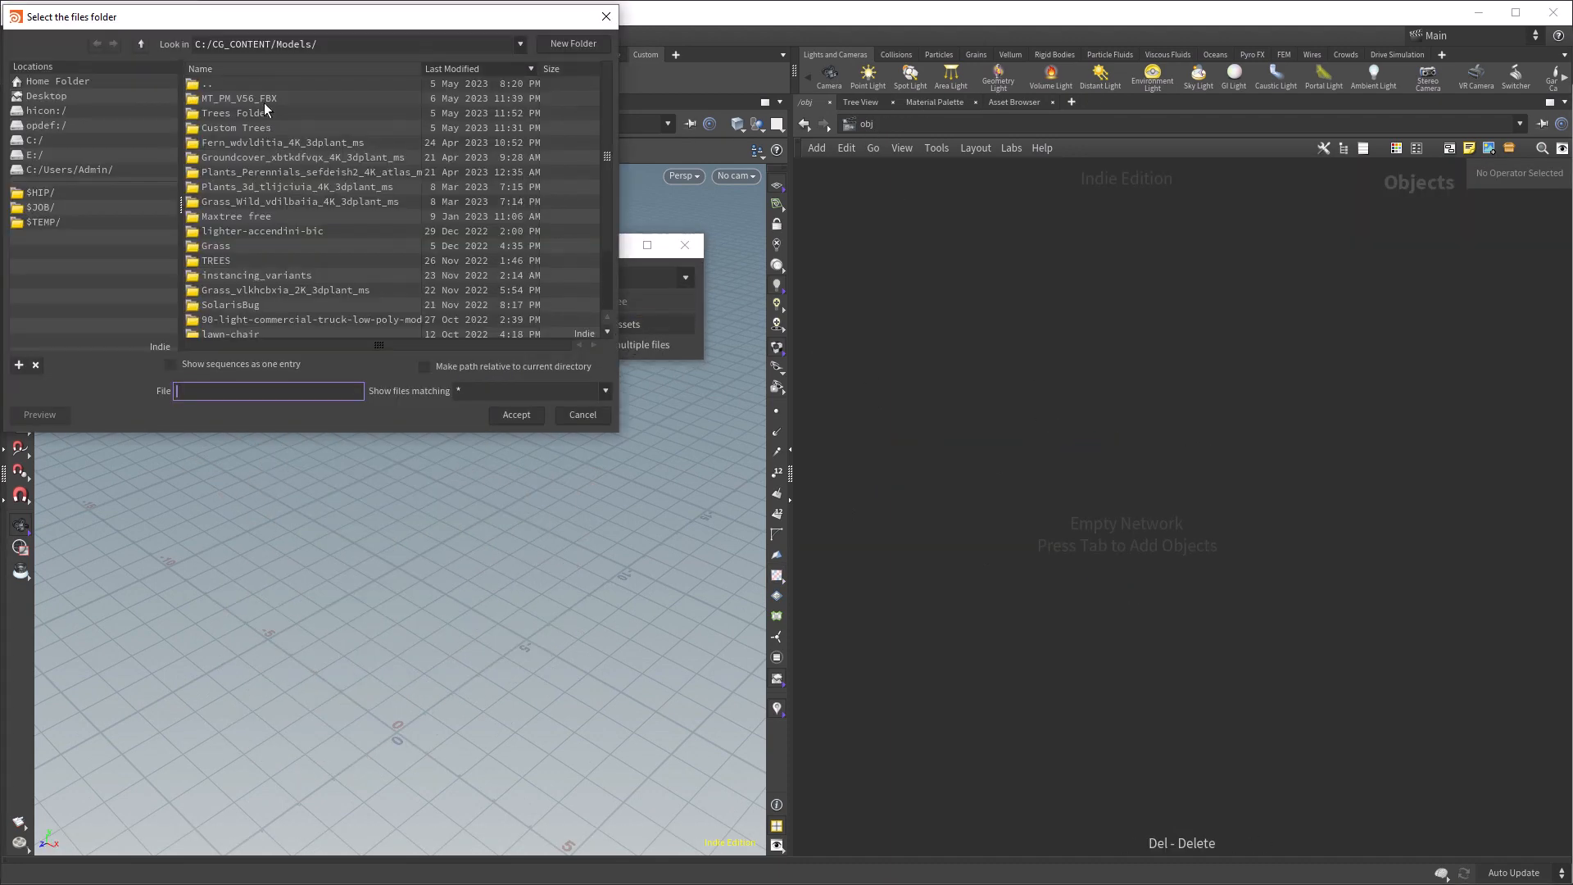
click(582, 414)
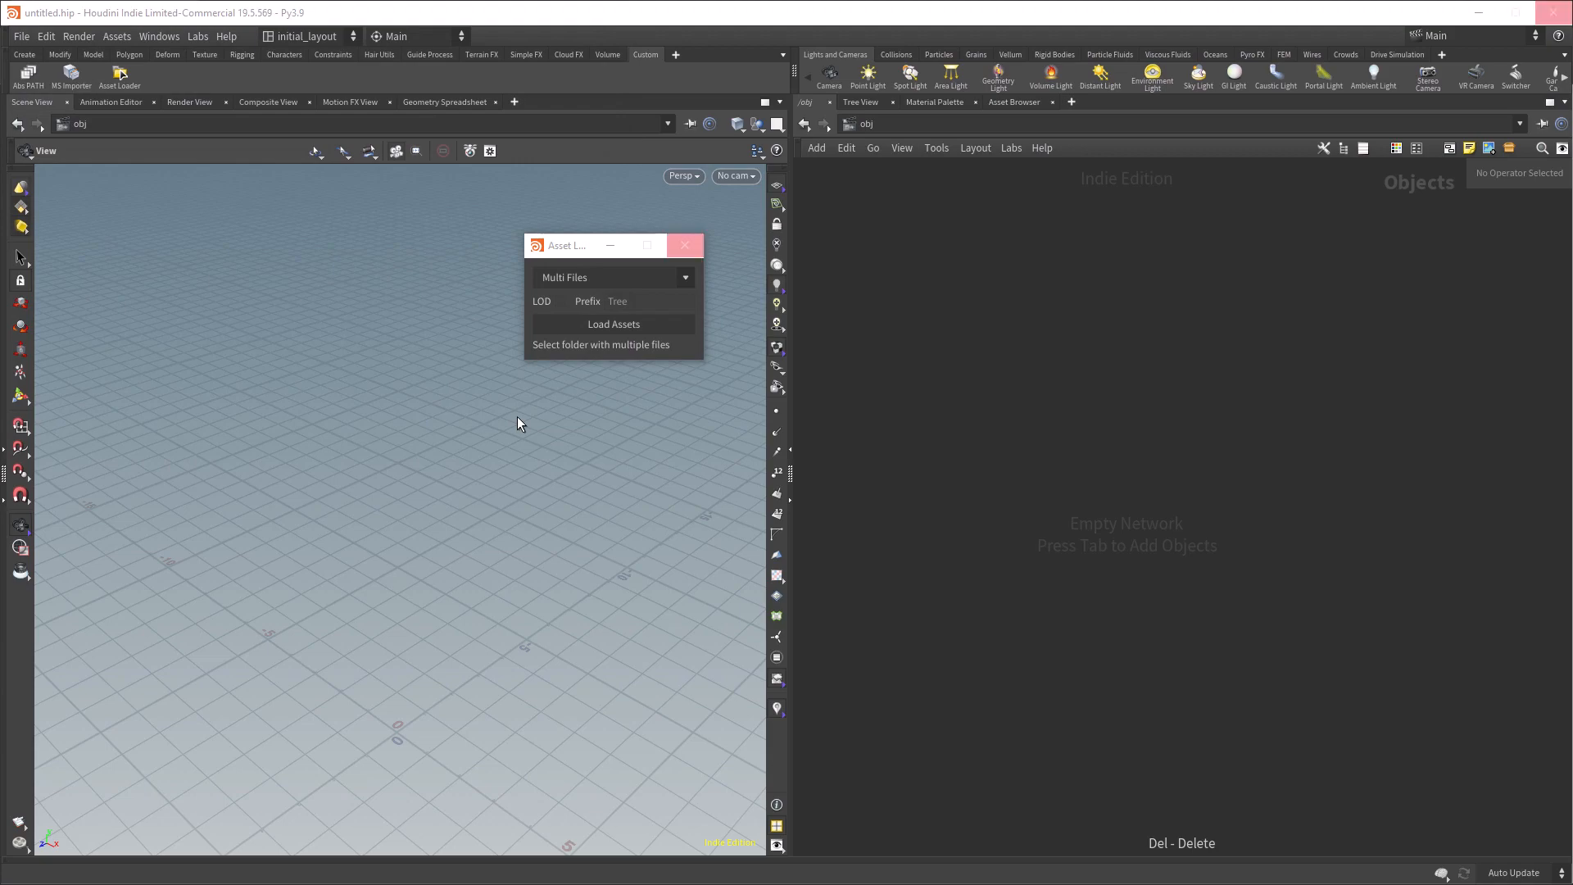
click(614, 323)
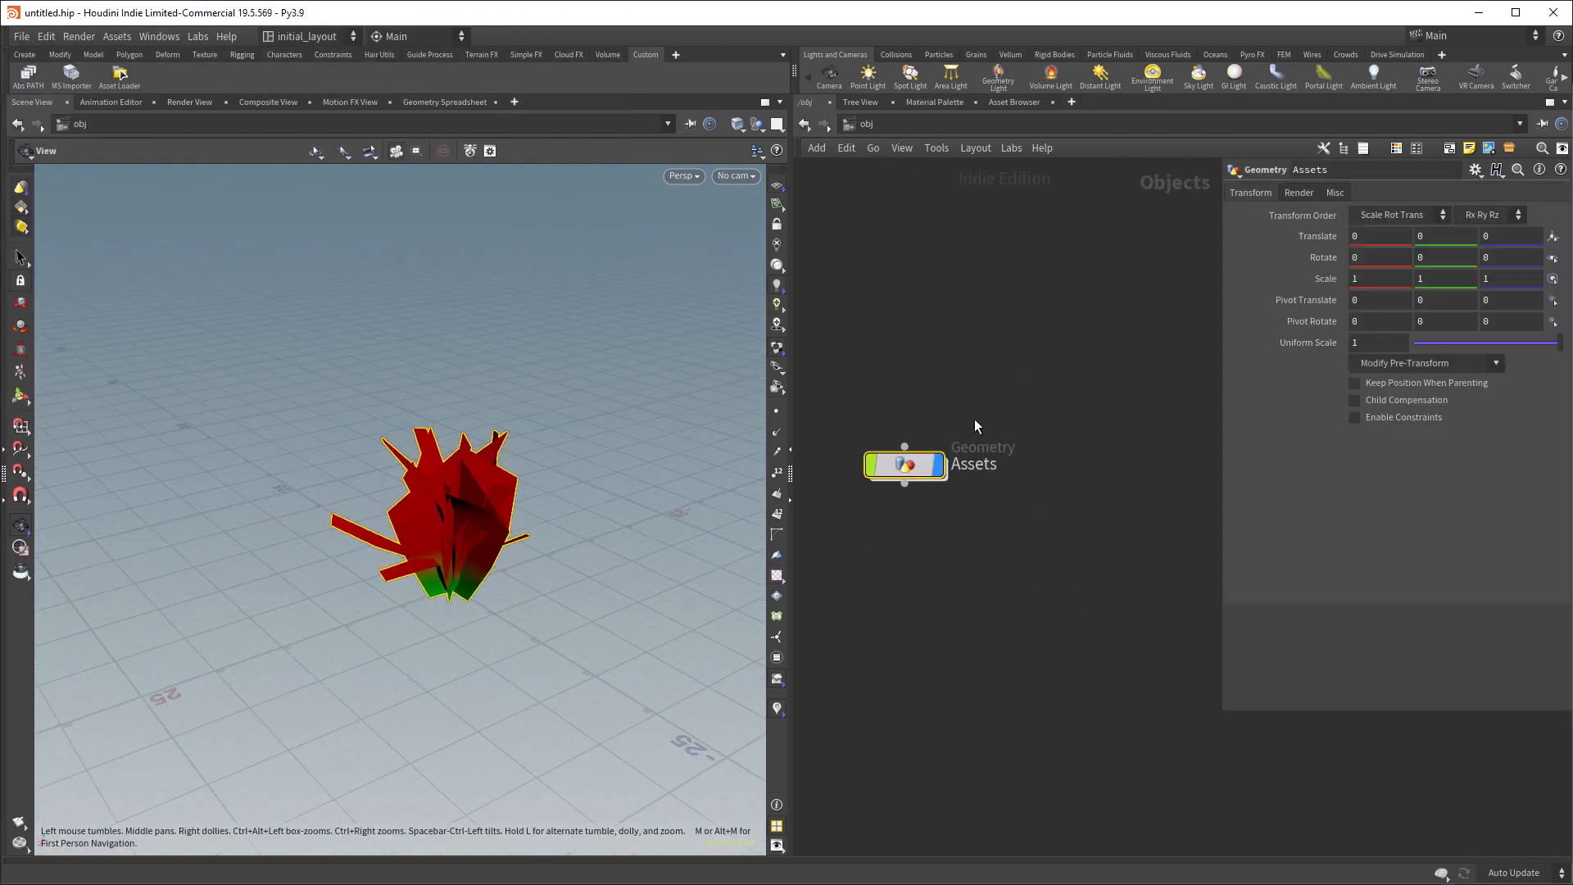
- Open the Python Source Editor and start a script with import hou and start_dir "C:/CG_CONTENT/Models"
click(159, 36)
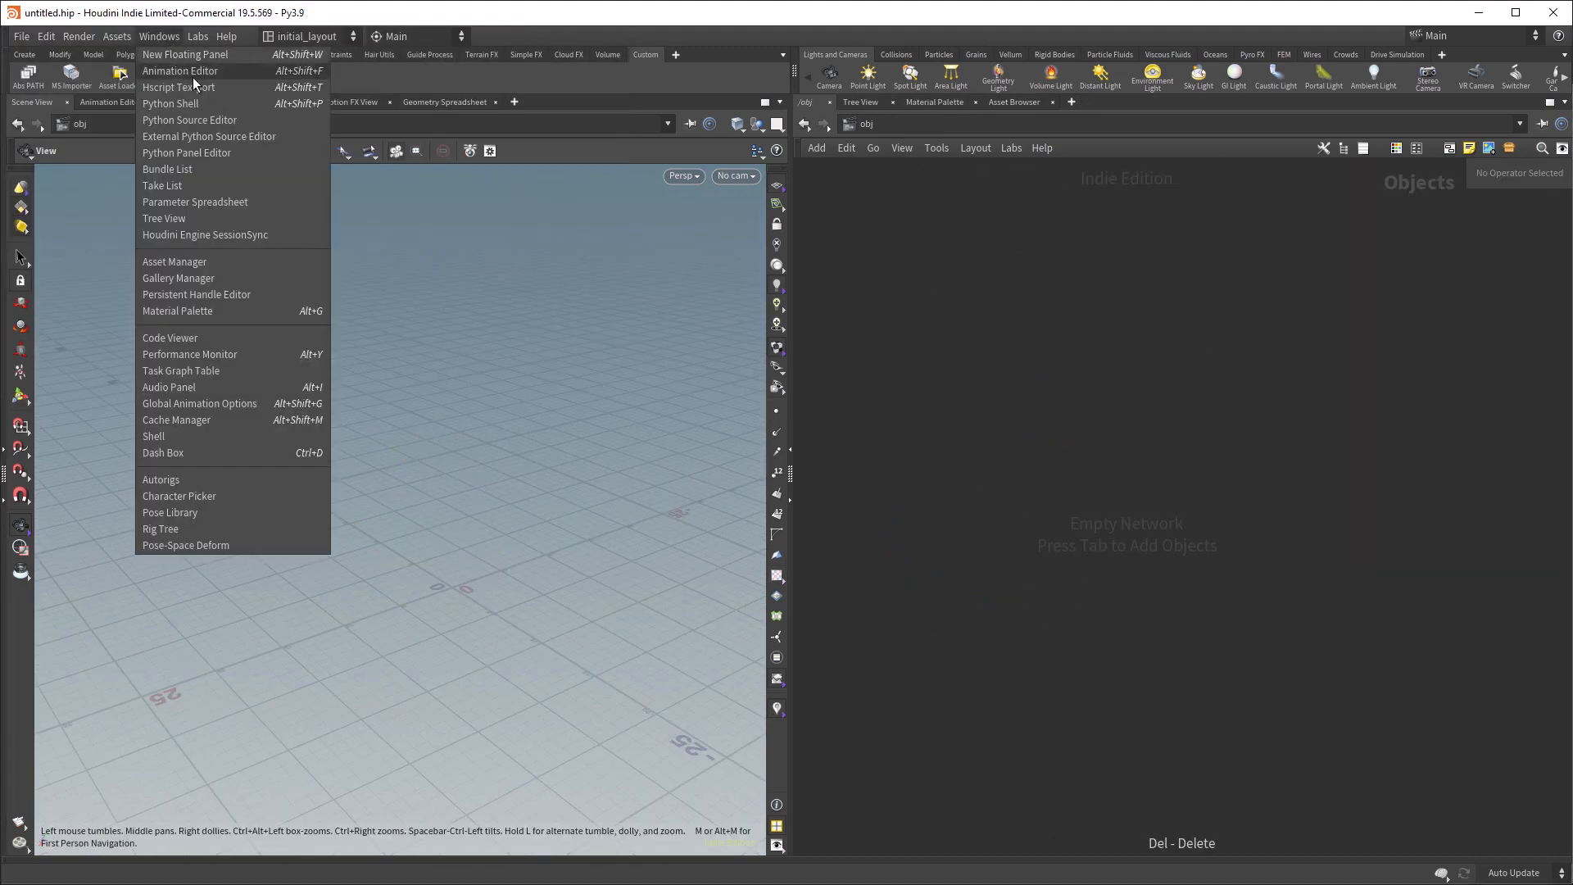
click(189, 119)
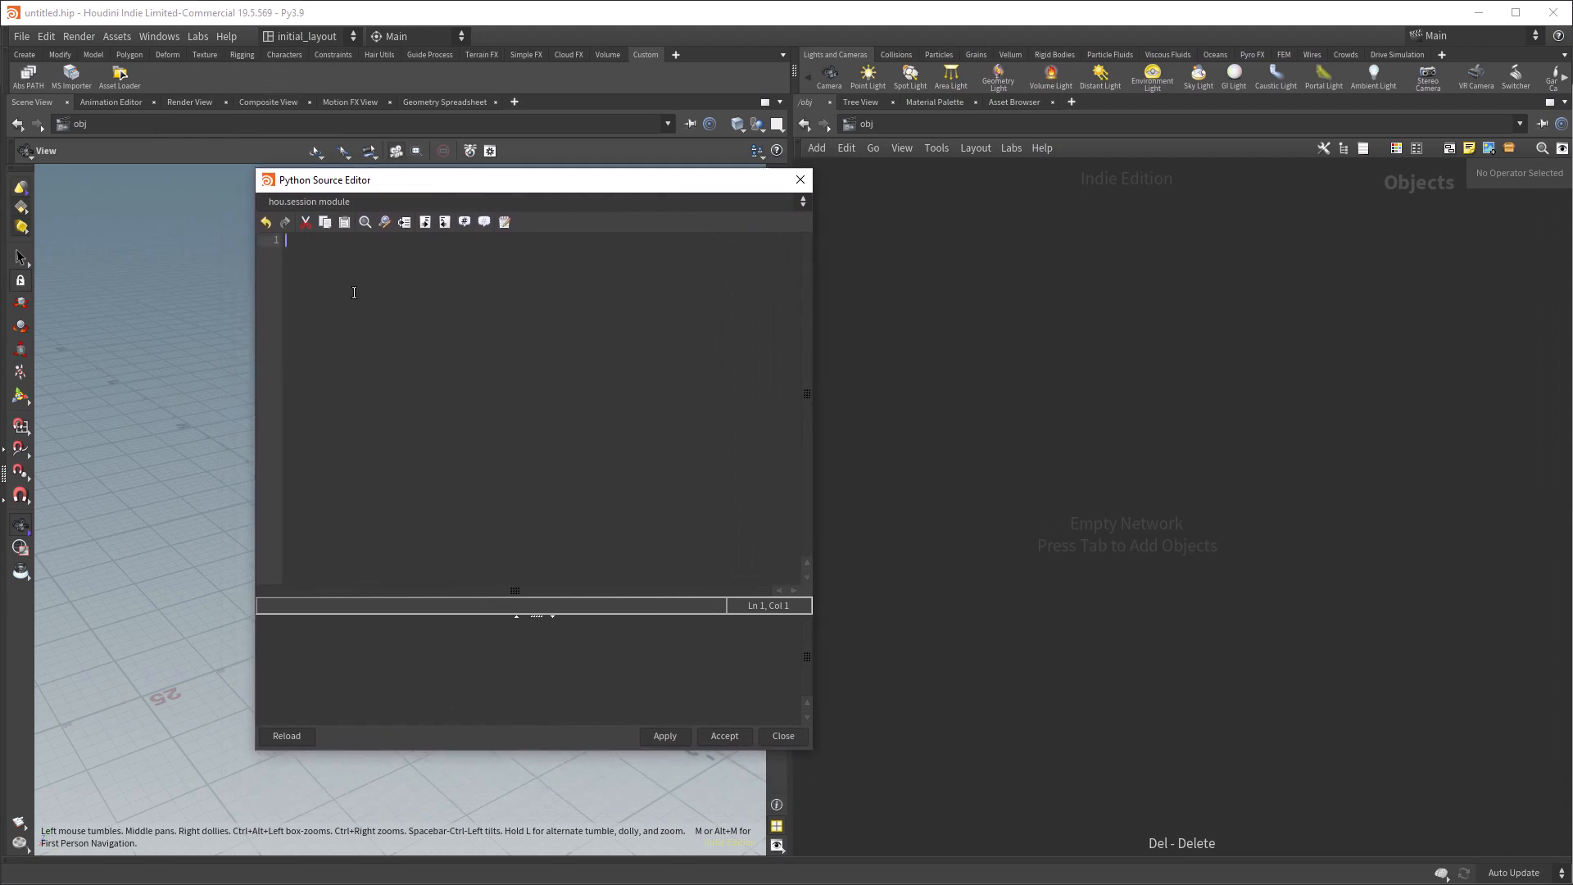
text(import hou)
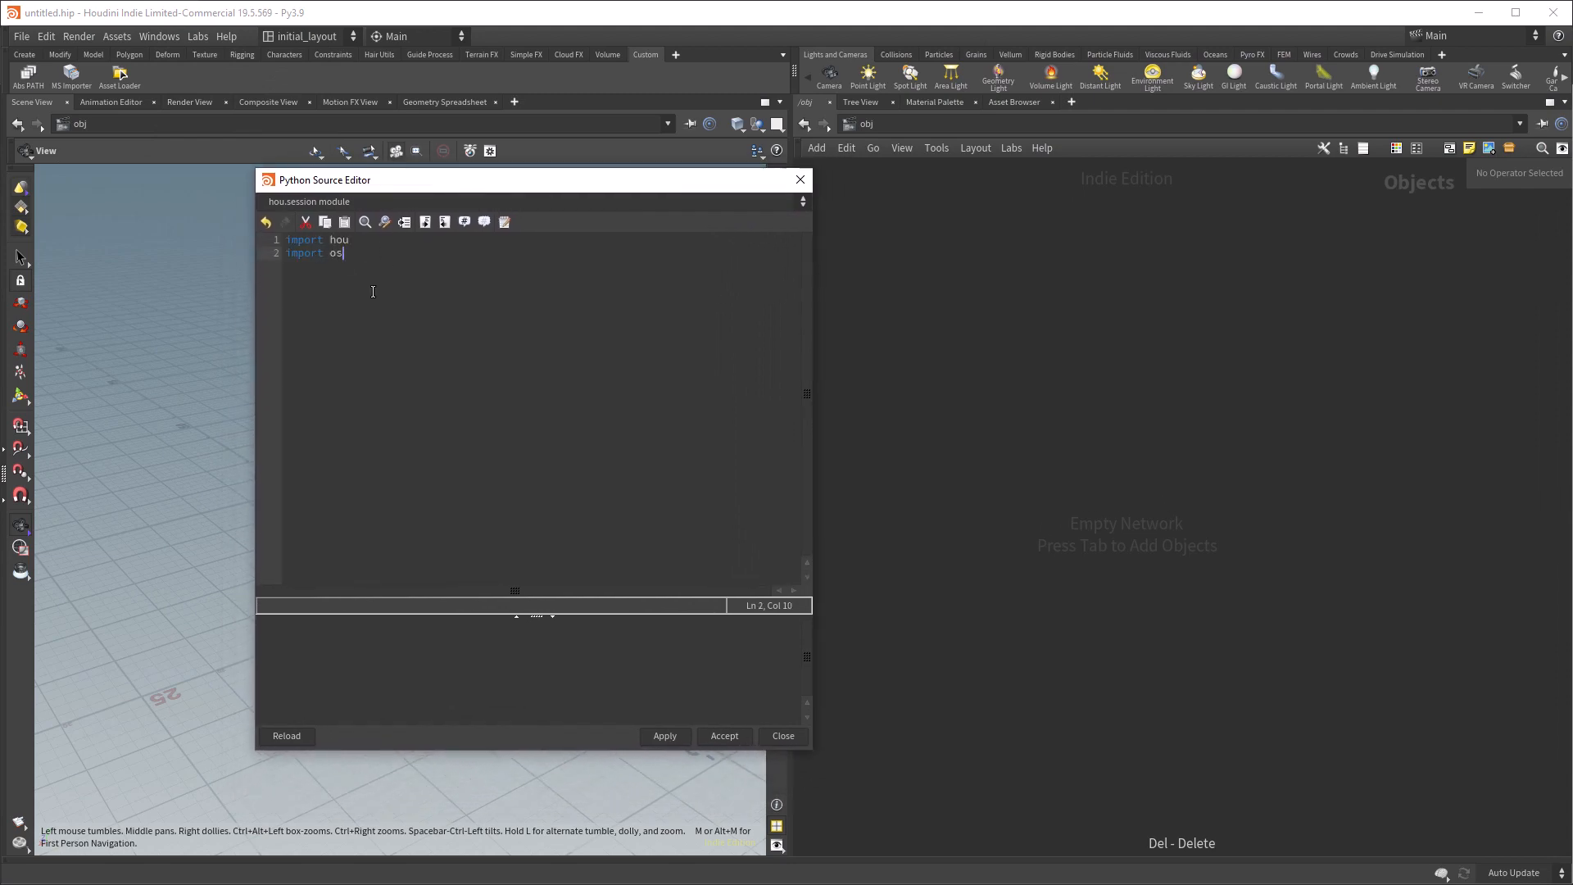
key(Enter)
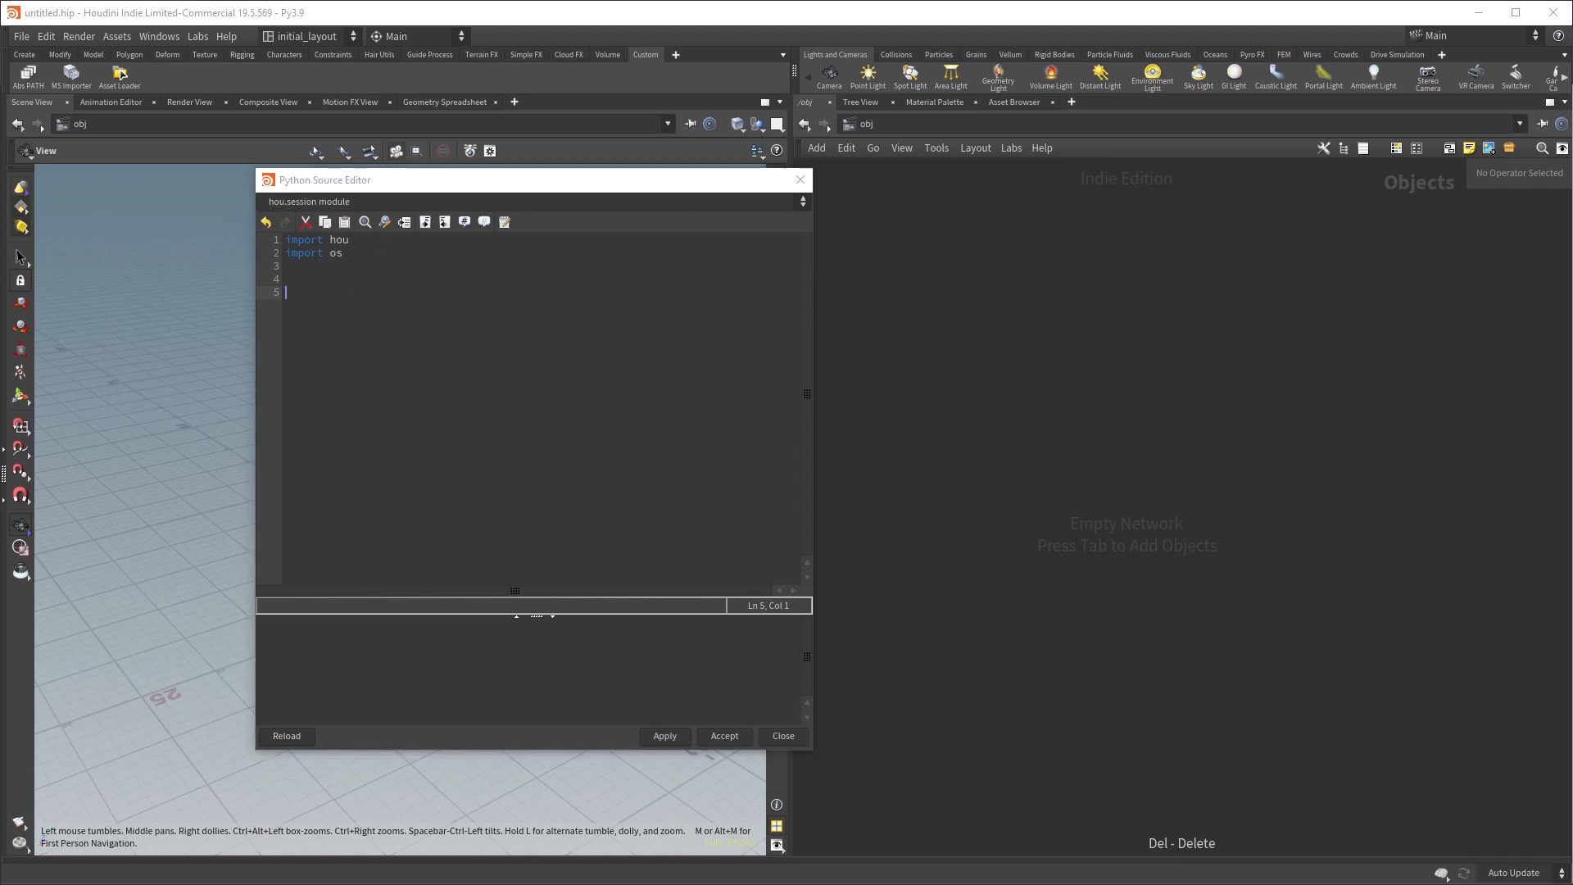
text(start_dir = "C:/CG_CONTENT/Models")
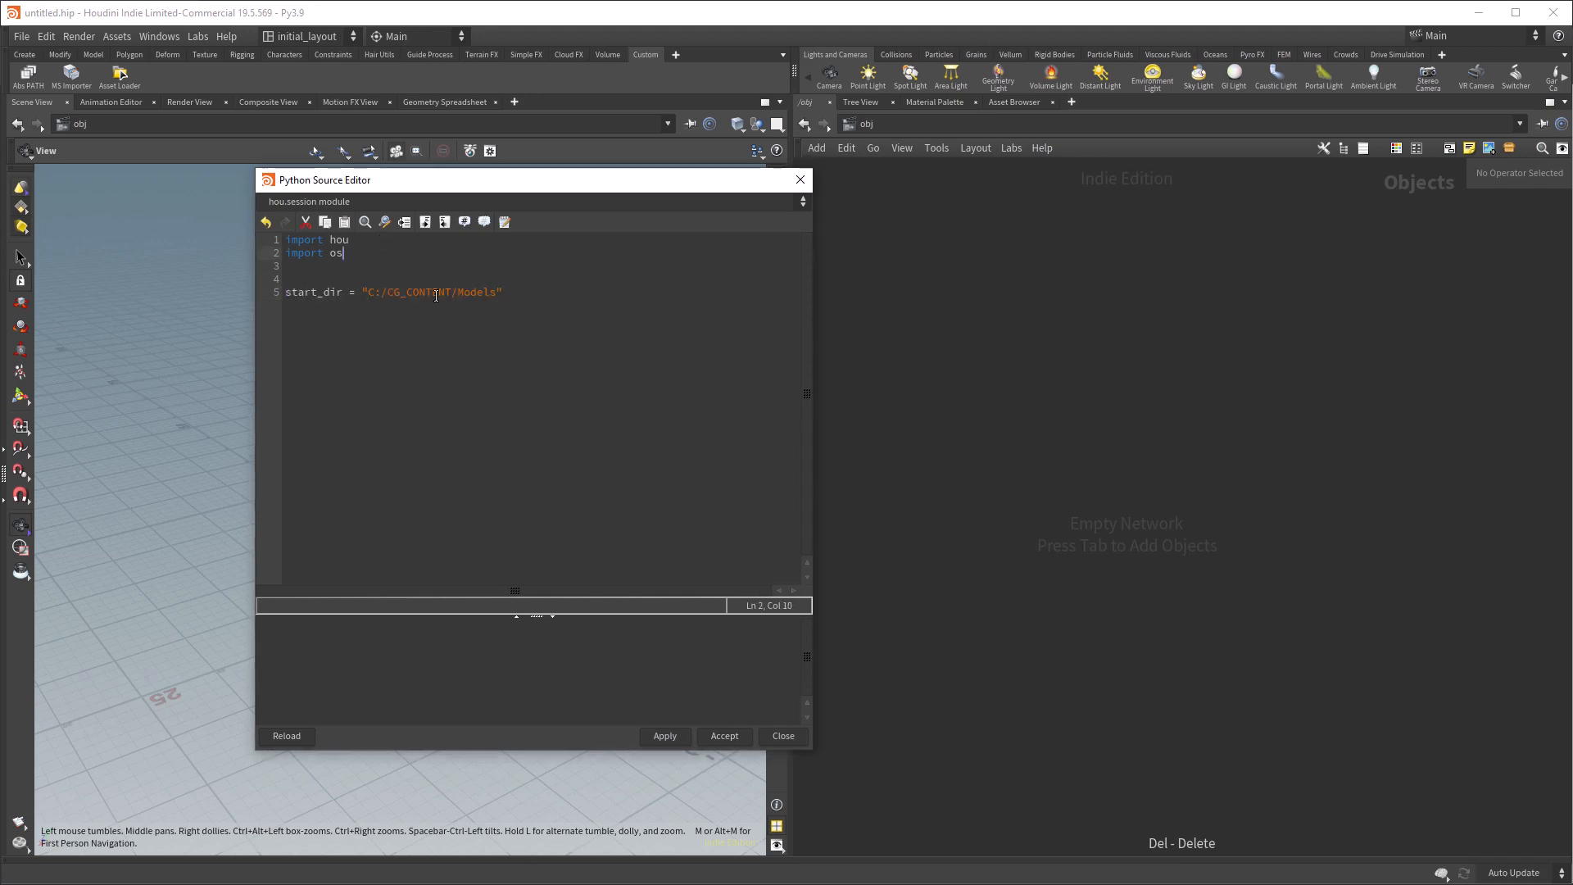
- Edit the folder-prompt dialog title and add the if pathToFiles: check
click(350, 292)
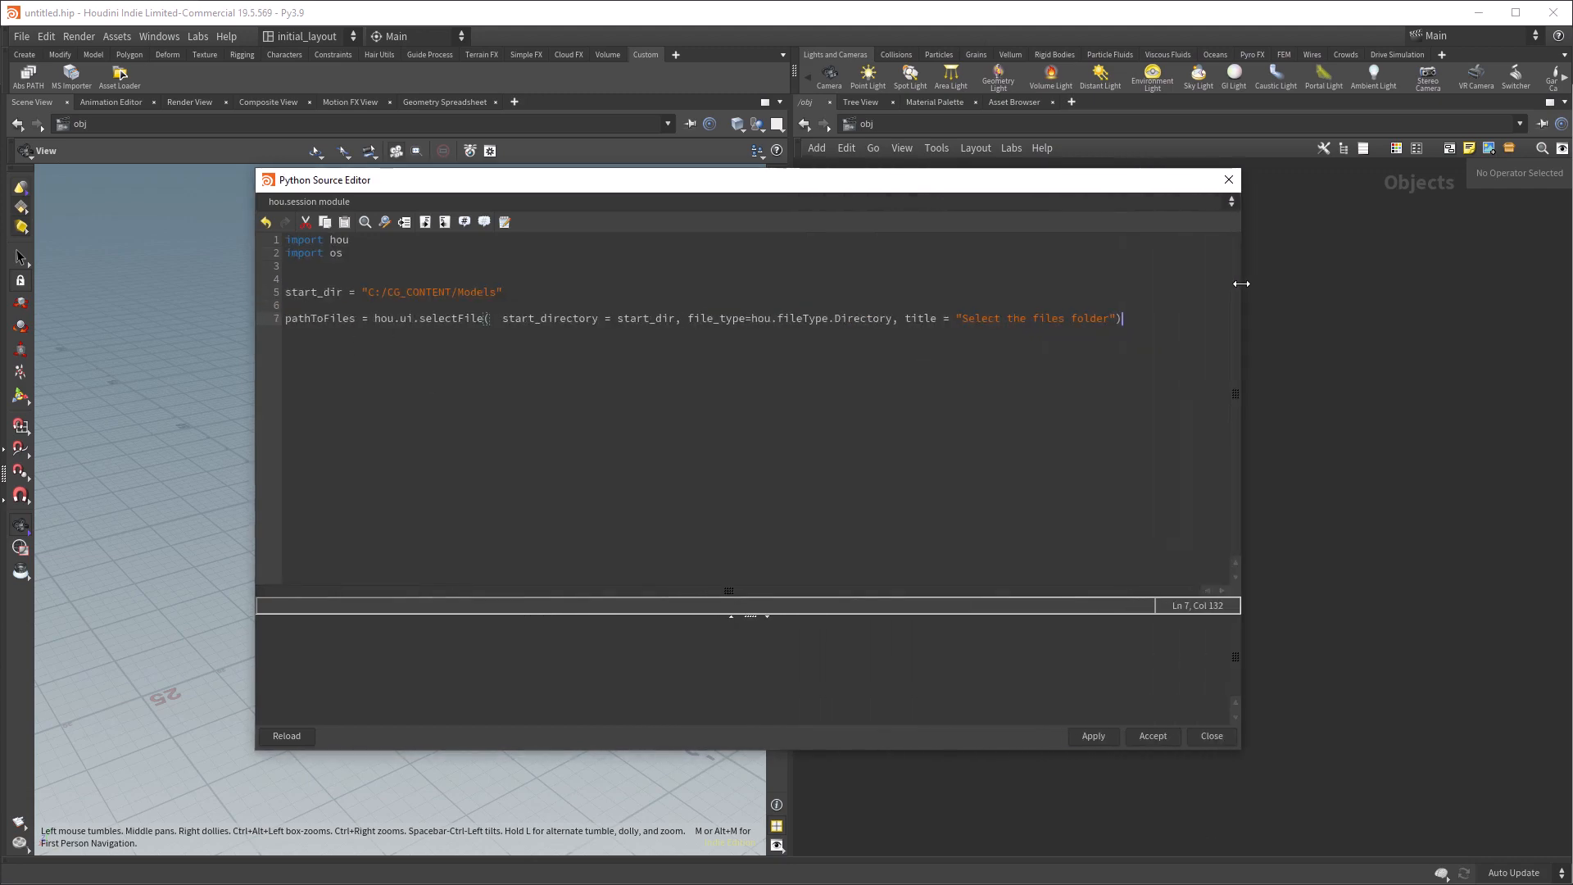
double_click(427, 318)
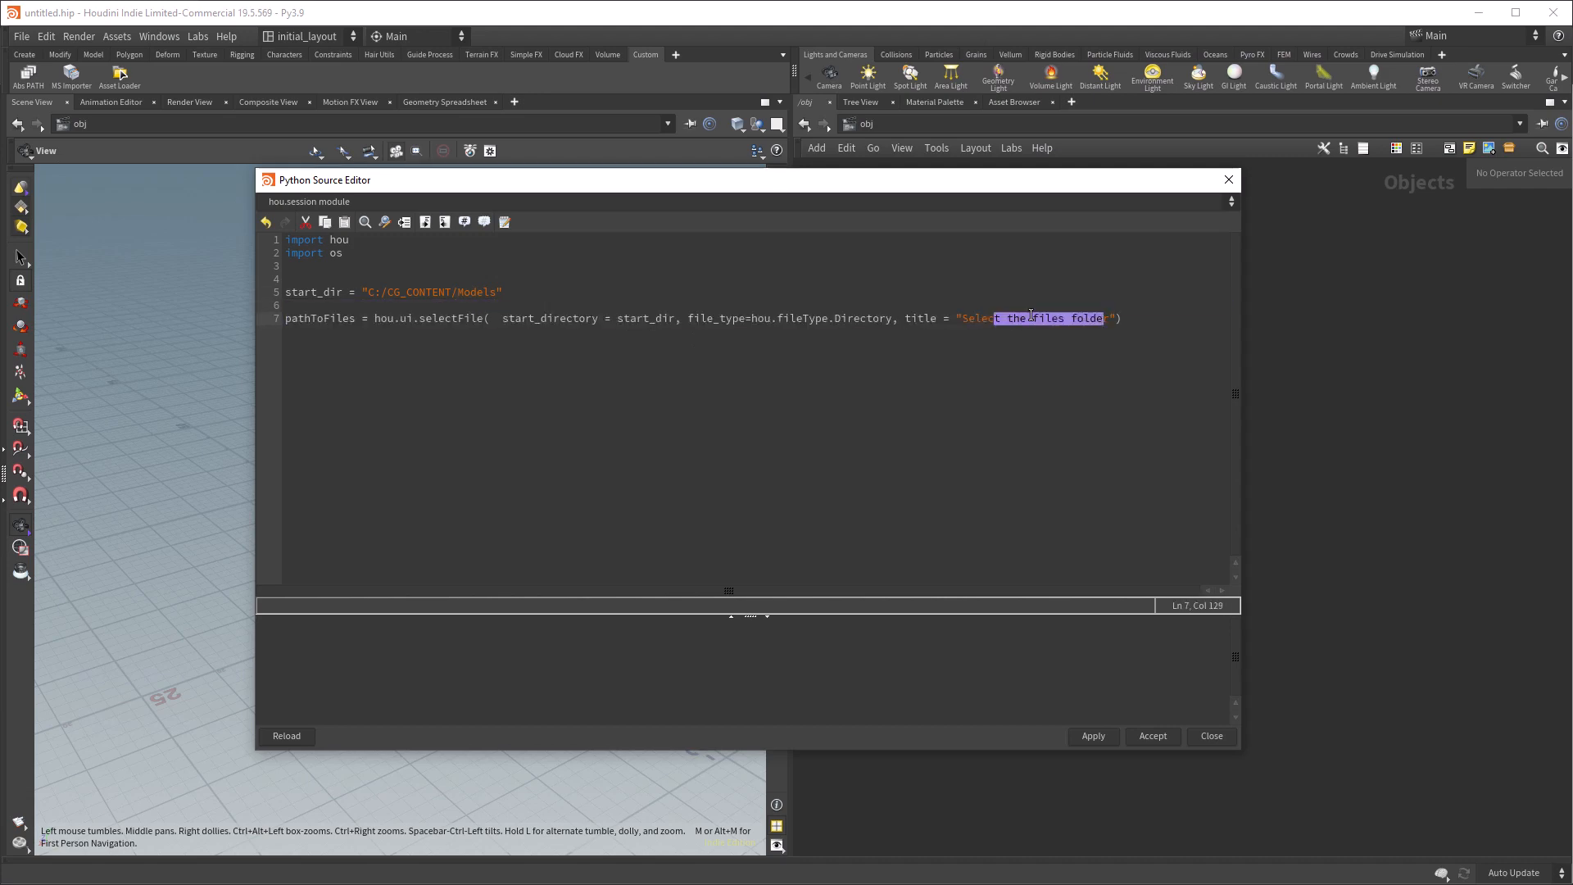
text(if pathToFiles:)
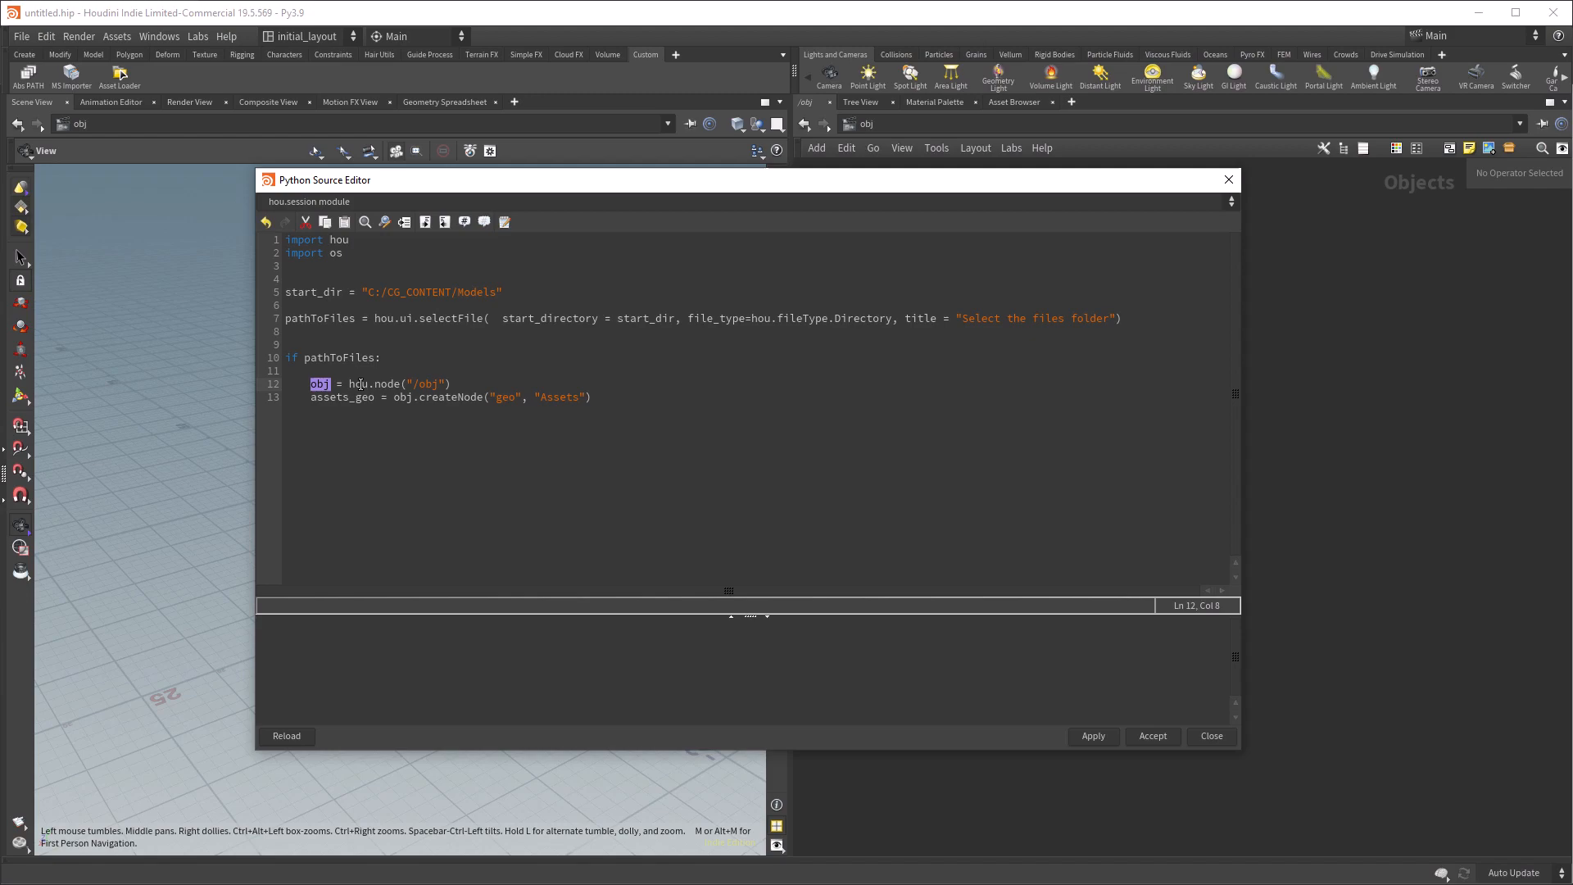
- Run the script, choose the plants folder in the chooser, and confirm it
double_click(342, 397)
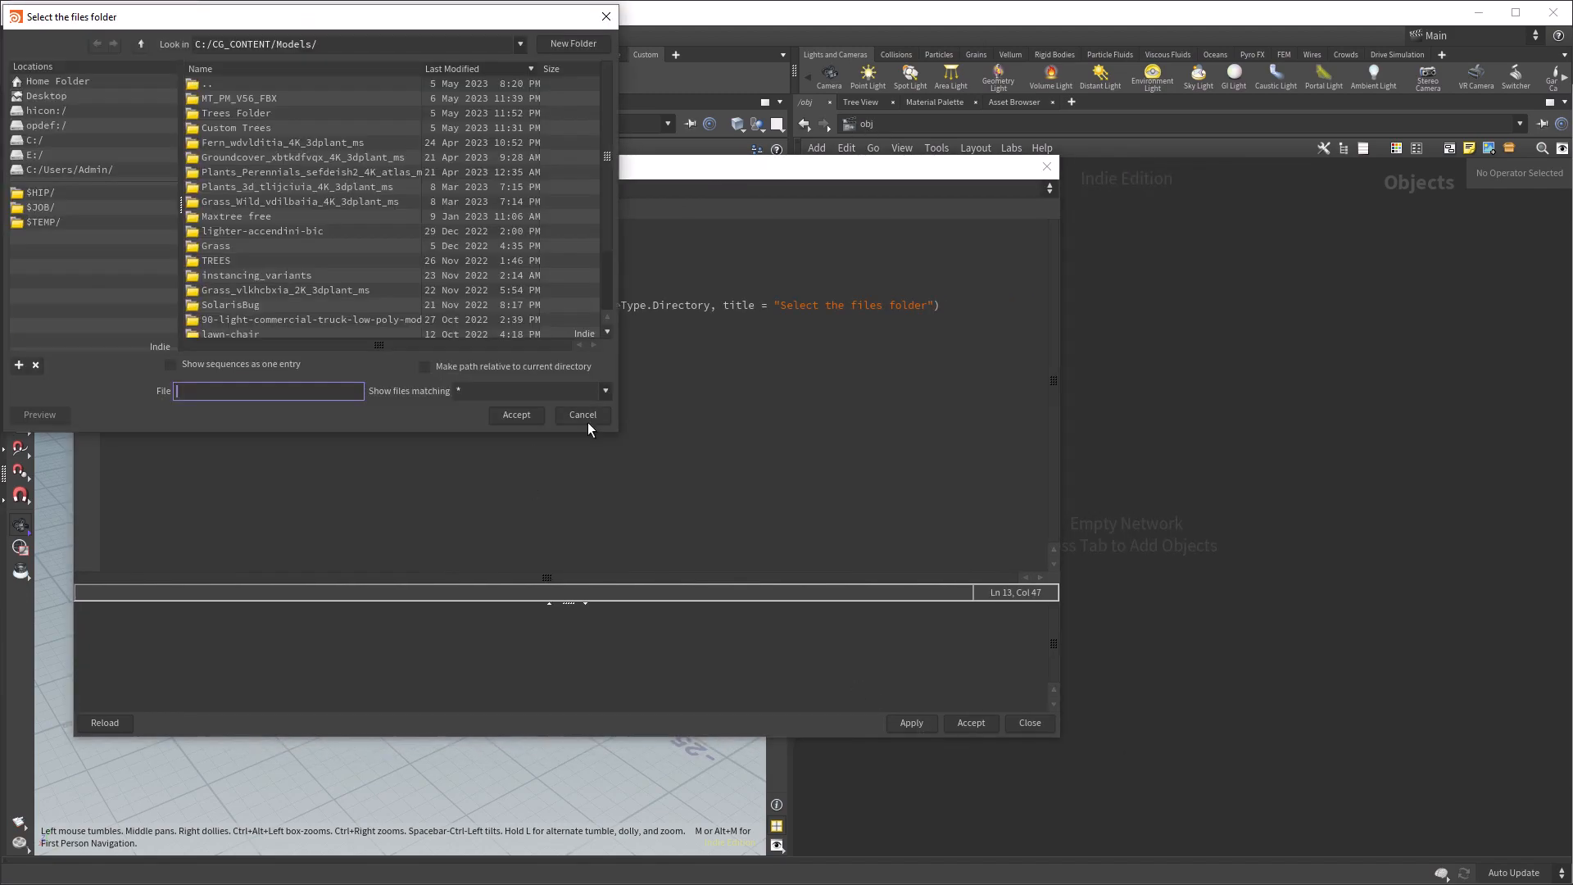
click(269, 186)
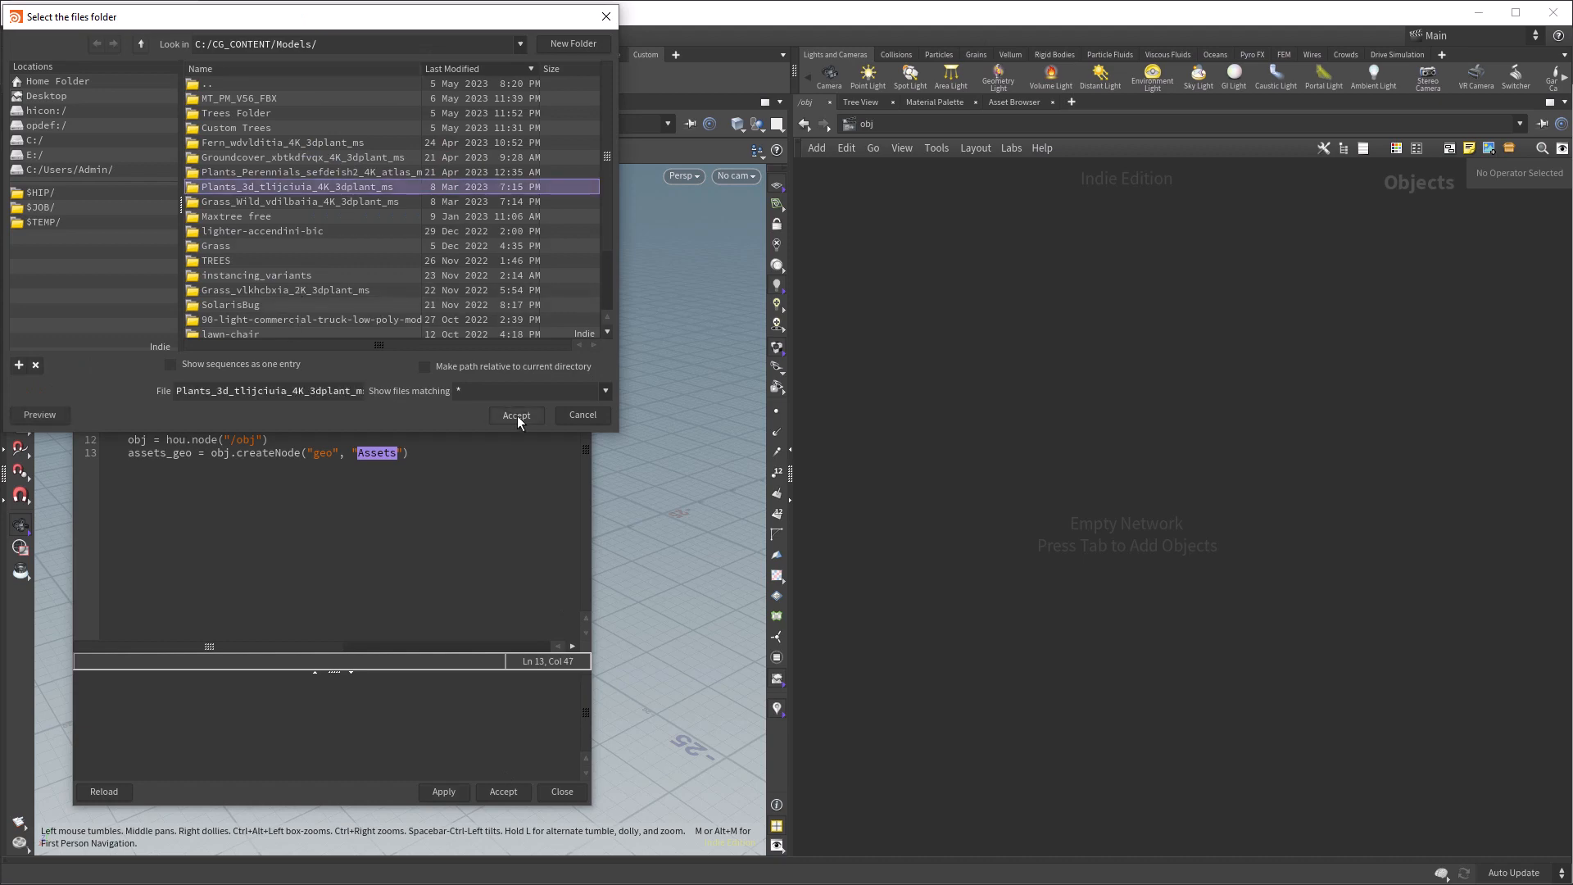
click(516, 414)
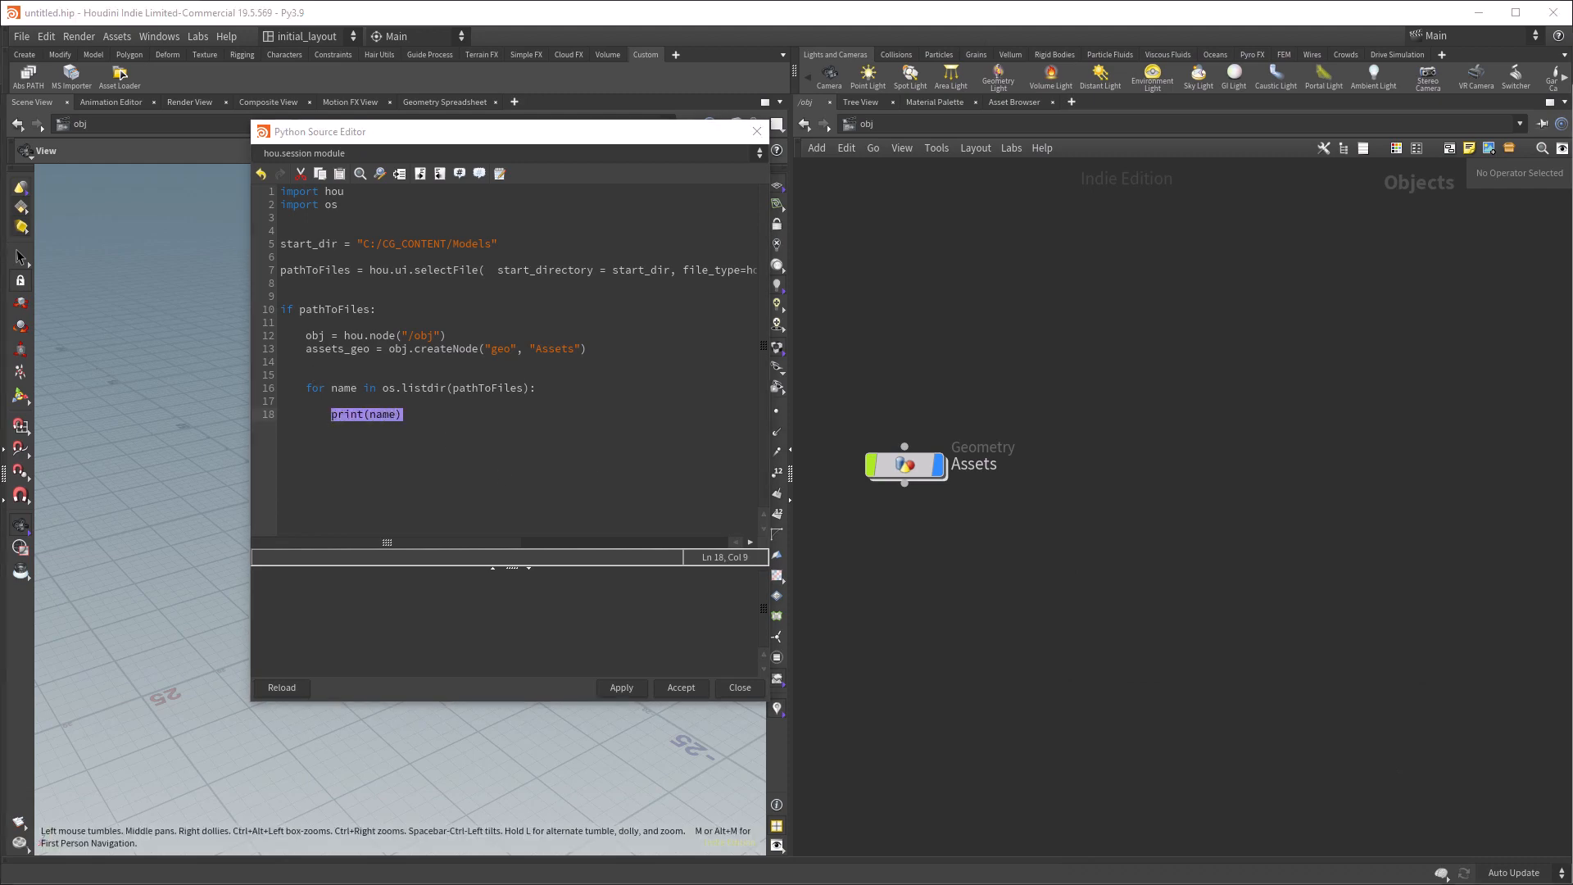
- Add the Var-folder filter, a loop over each folder's files, the LOD0 check and base_name line
text(if name.startswith("Var"):)
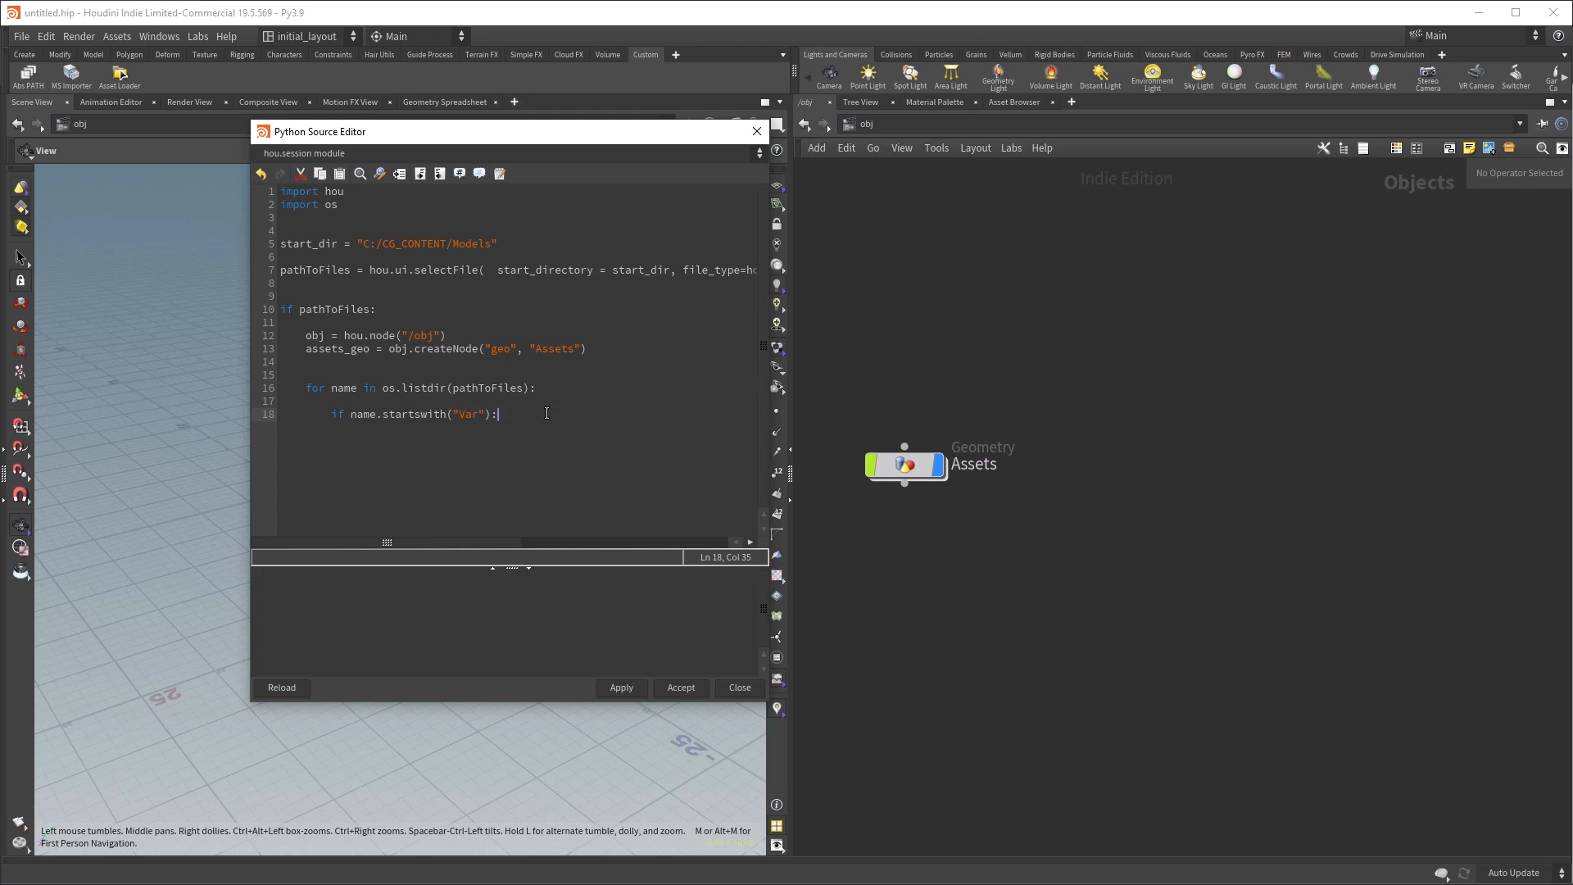
key(Enter)
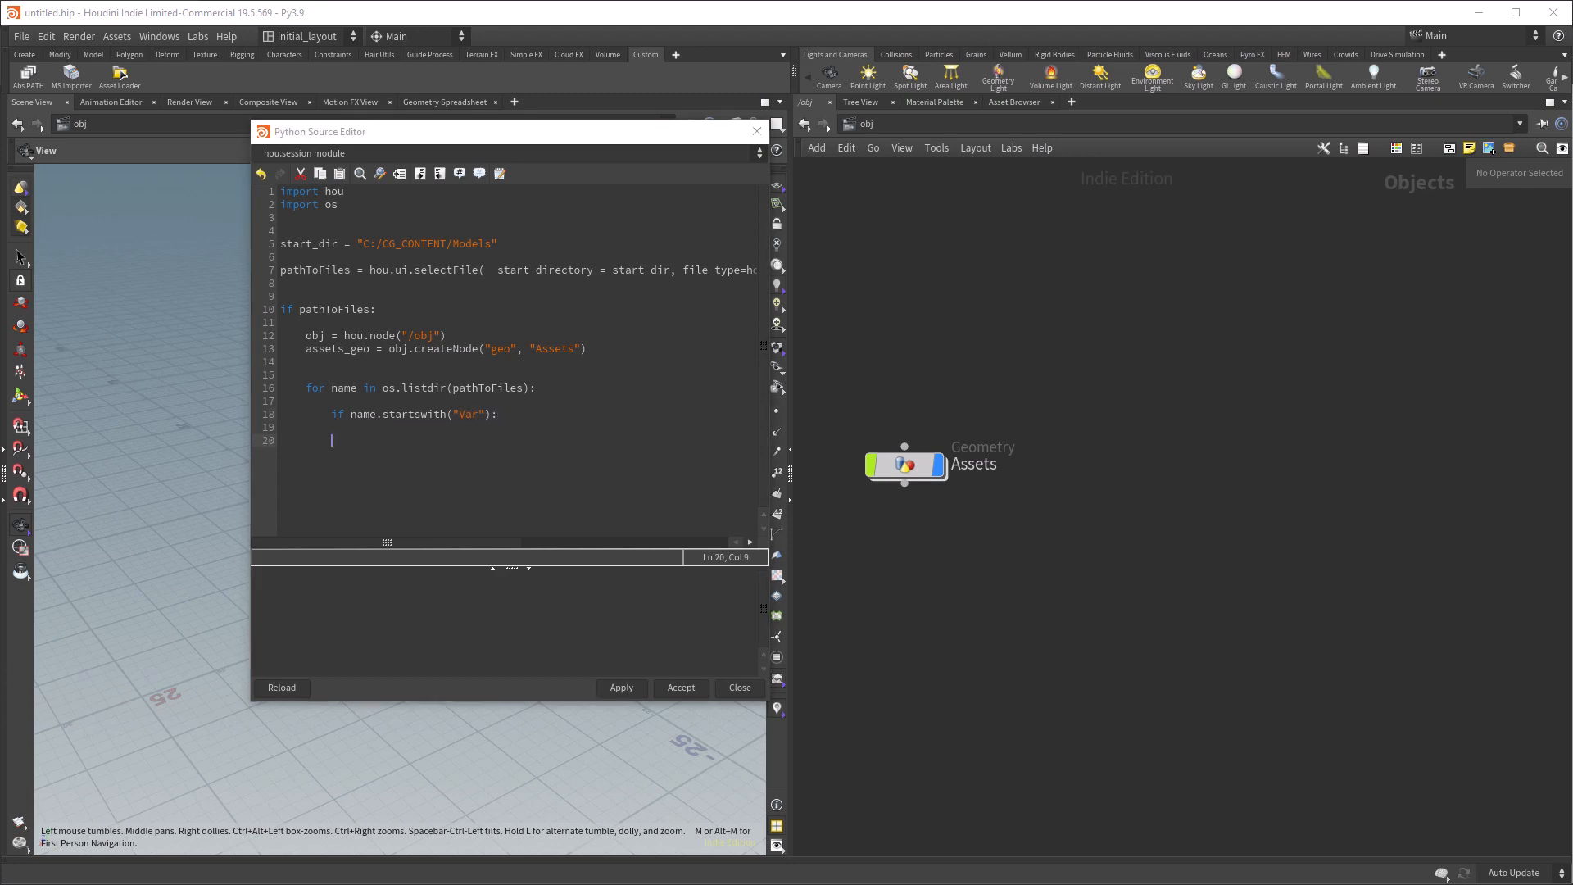
text(for file in os.listdir(os.path.join(pathToFiles, name)):)
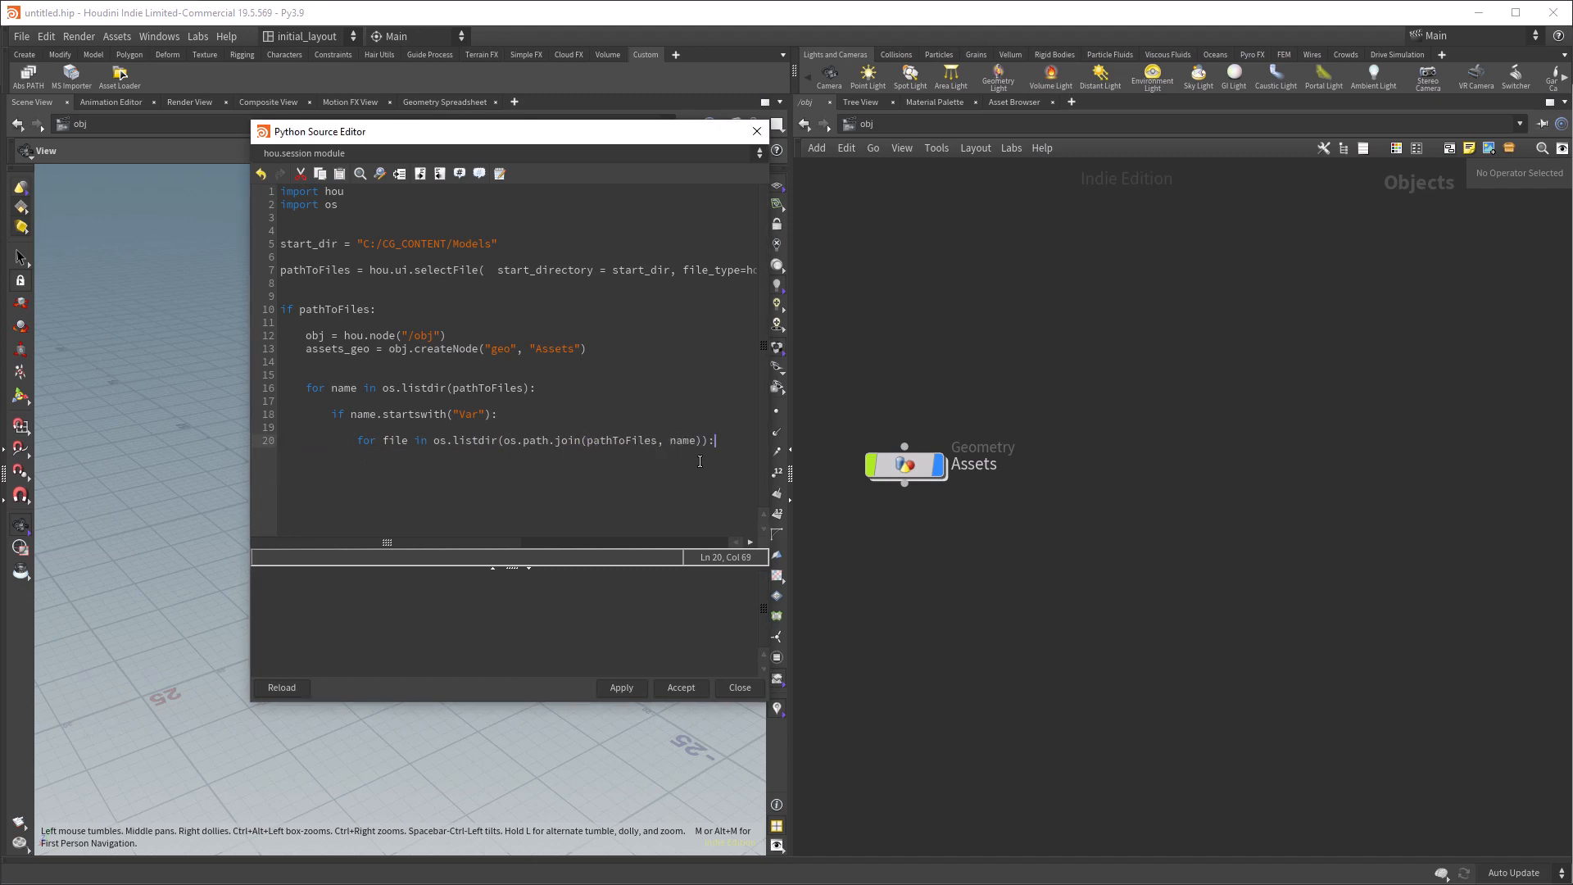
text(if "LOD0" in file:)
text(print(file))
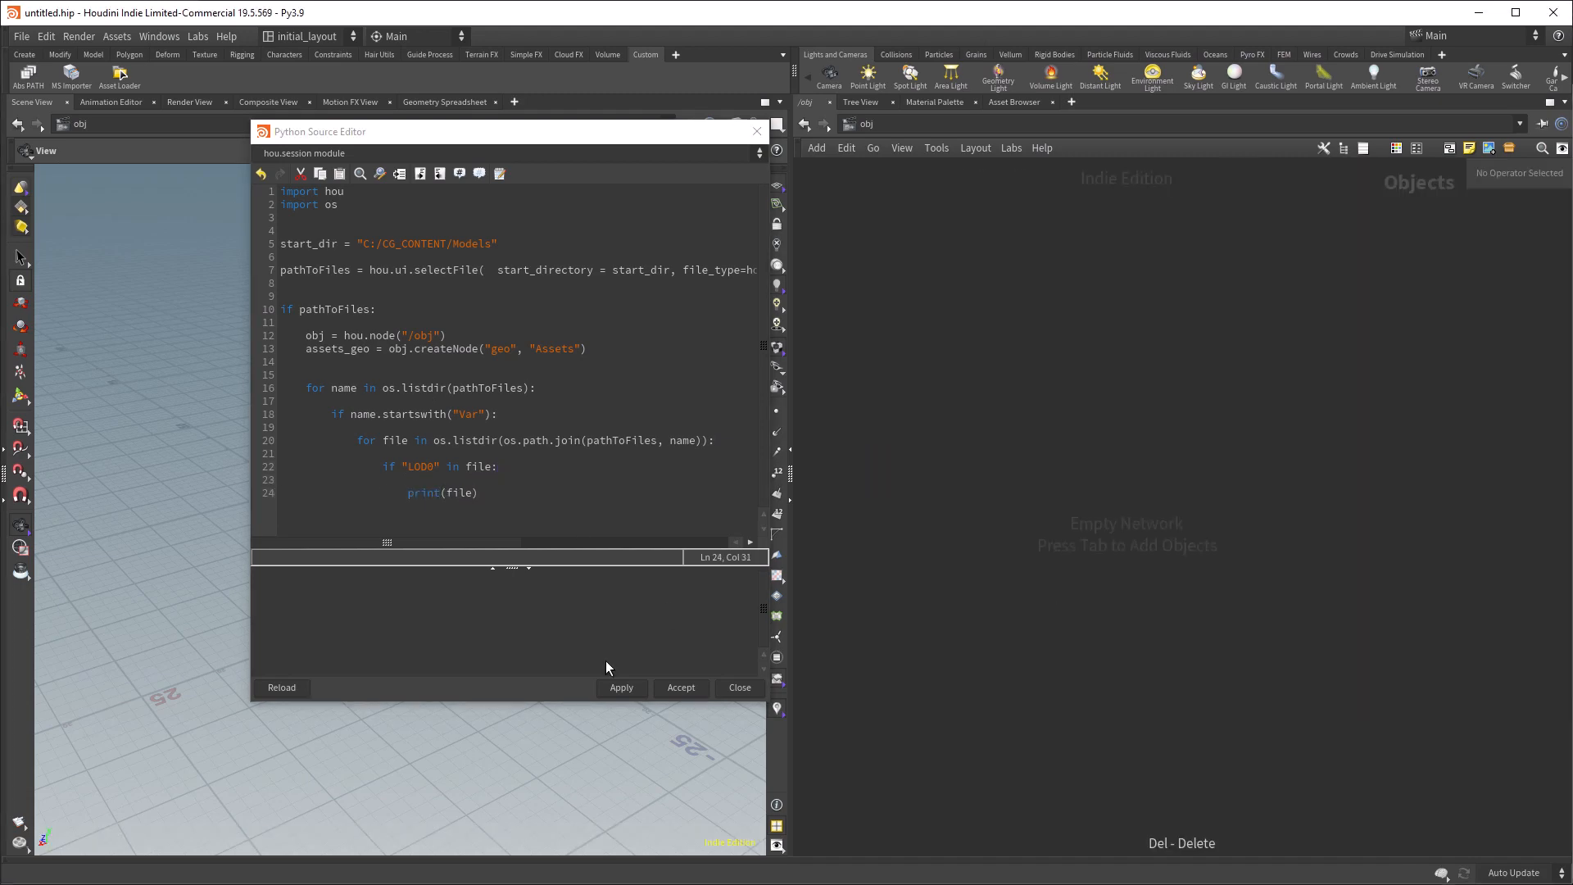
click(621, 687)
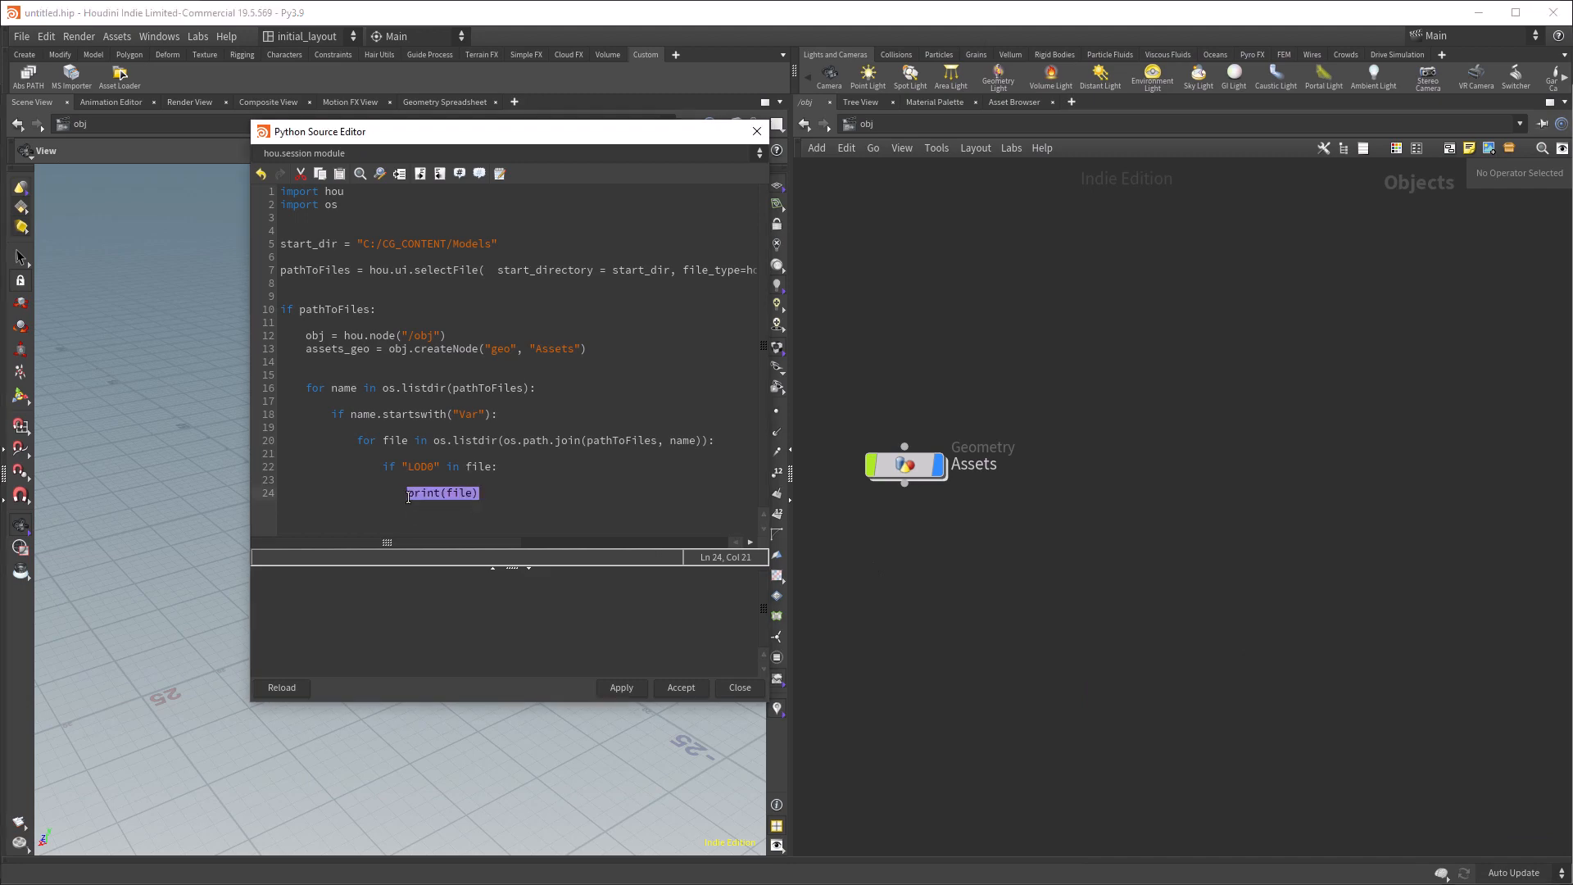
text(base_name = os.path.splitext(file)[0])
text(print(file_path))
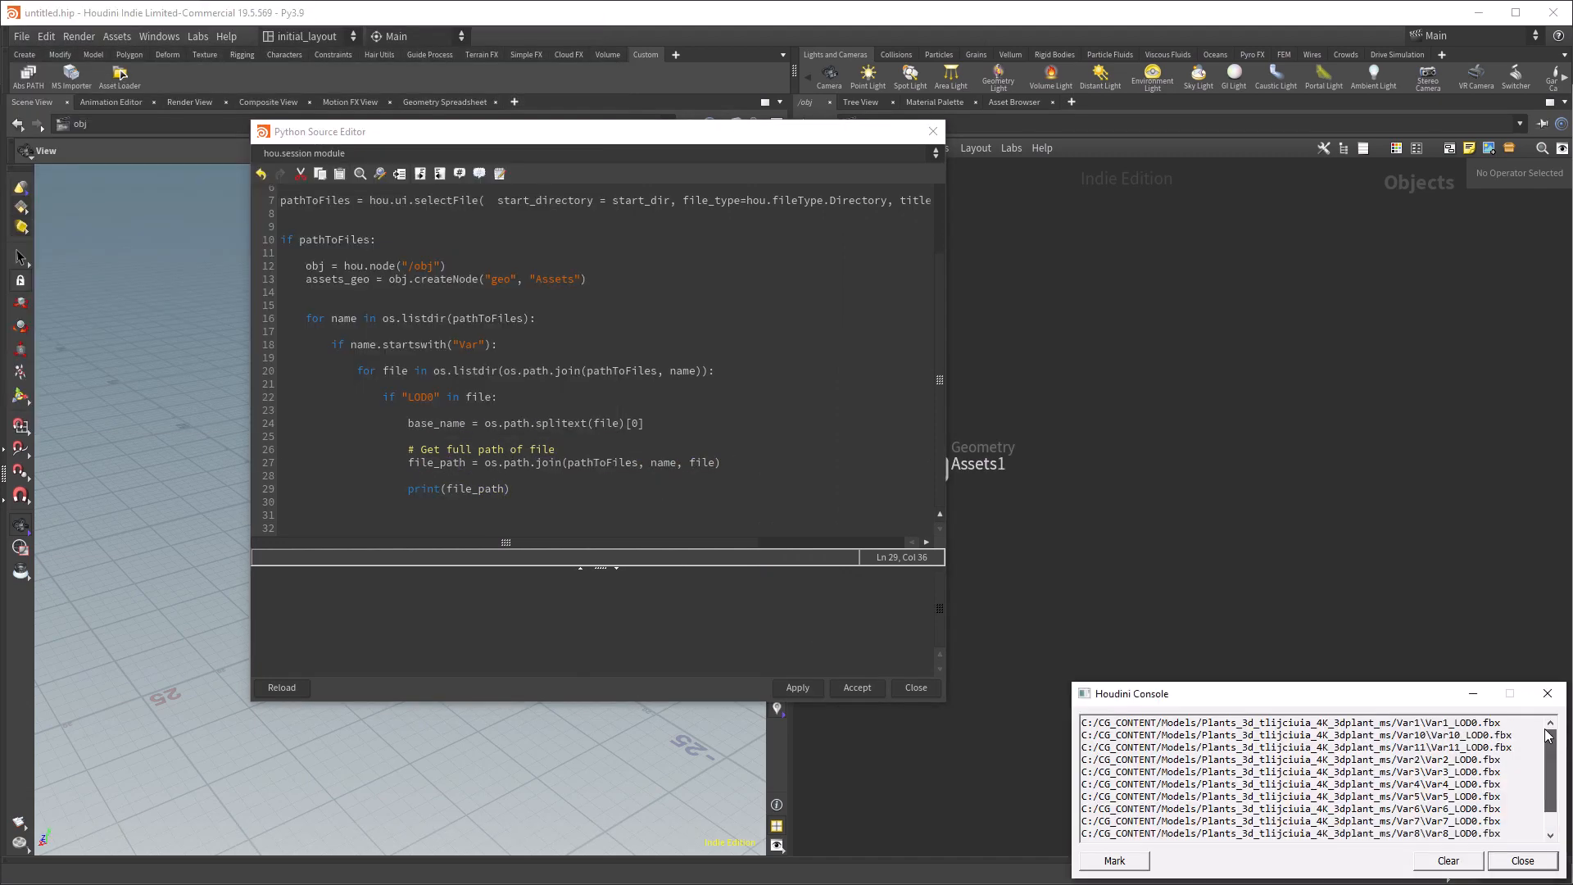
- Set each File node's path with parm("file").set(file_path) and run the script
double_click(1391, 734)
text(file_node = assets_geo.createNode("file)
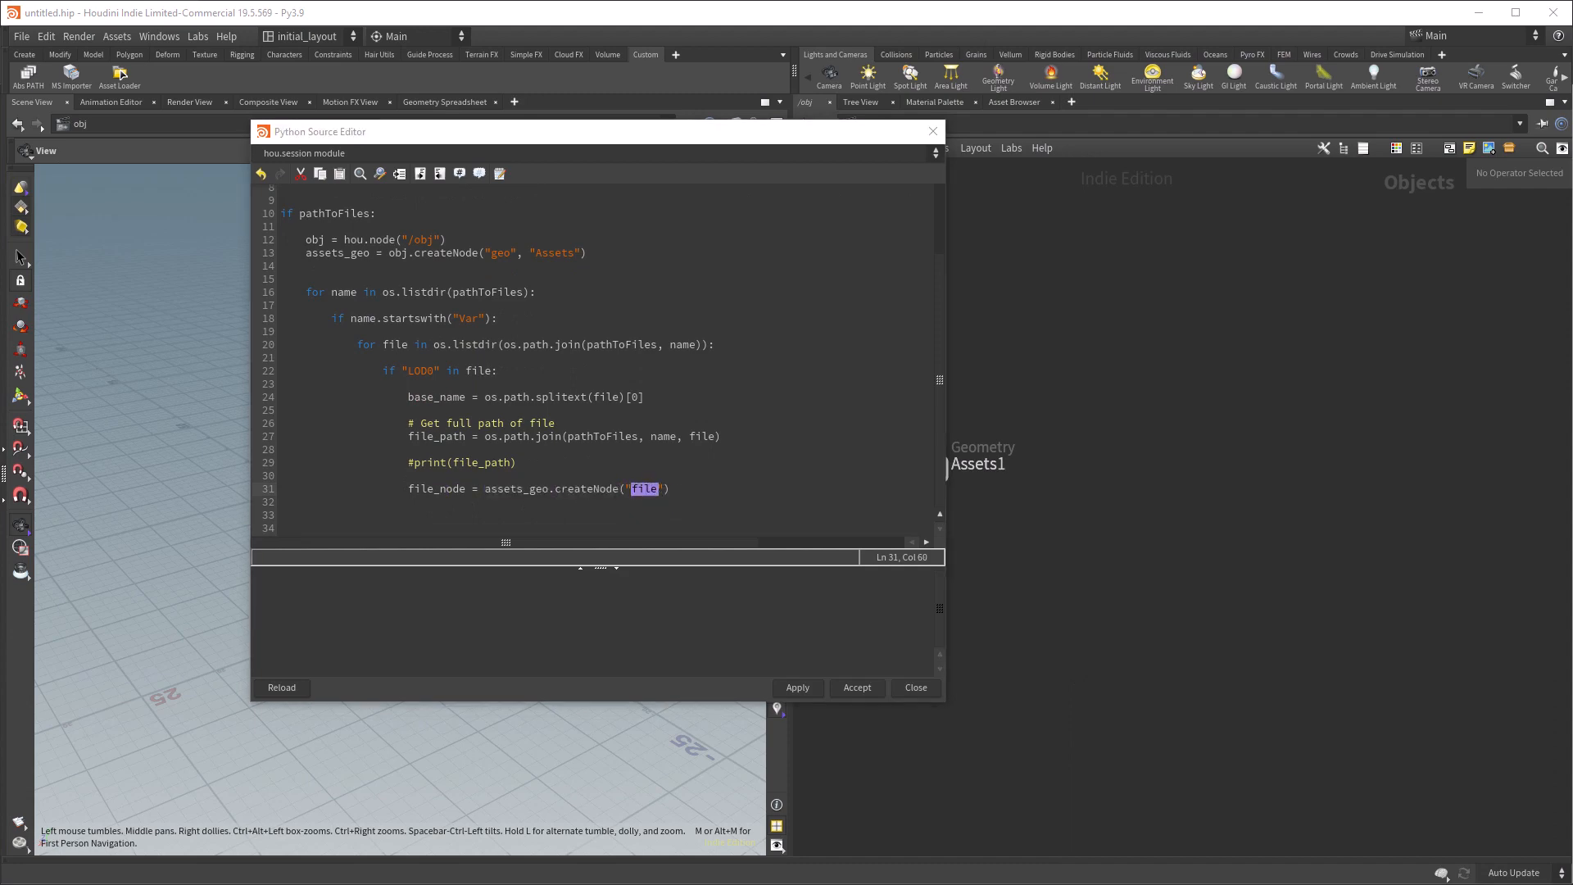
text(file_node.parm("file").set(file_path))
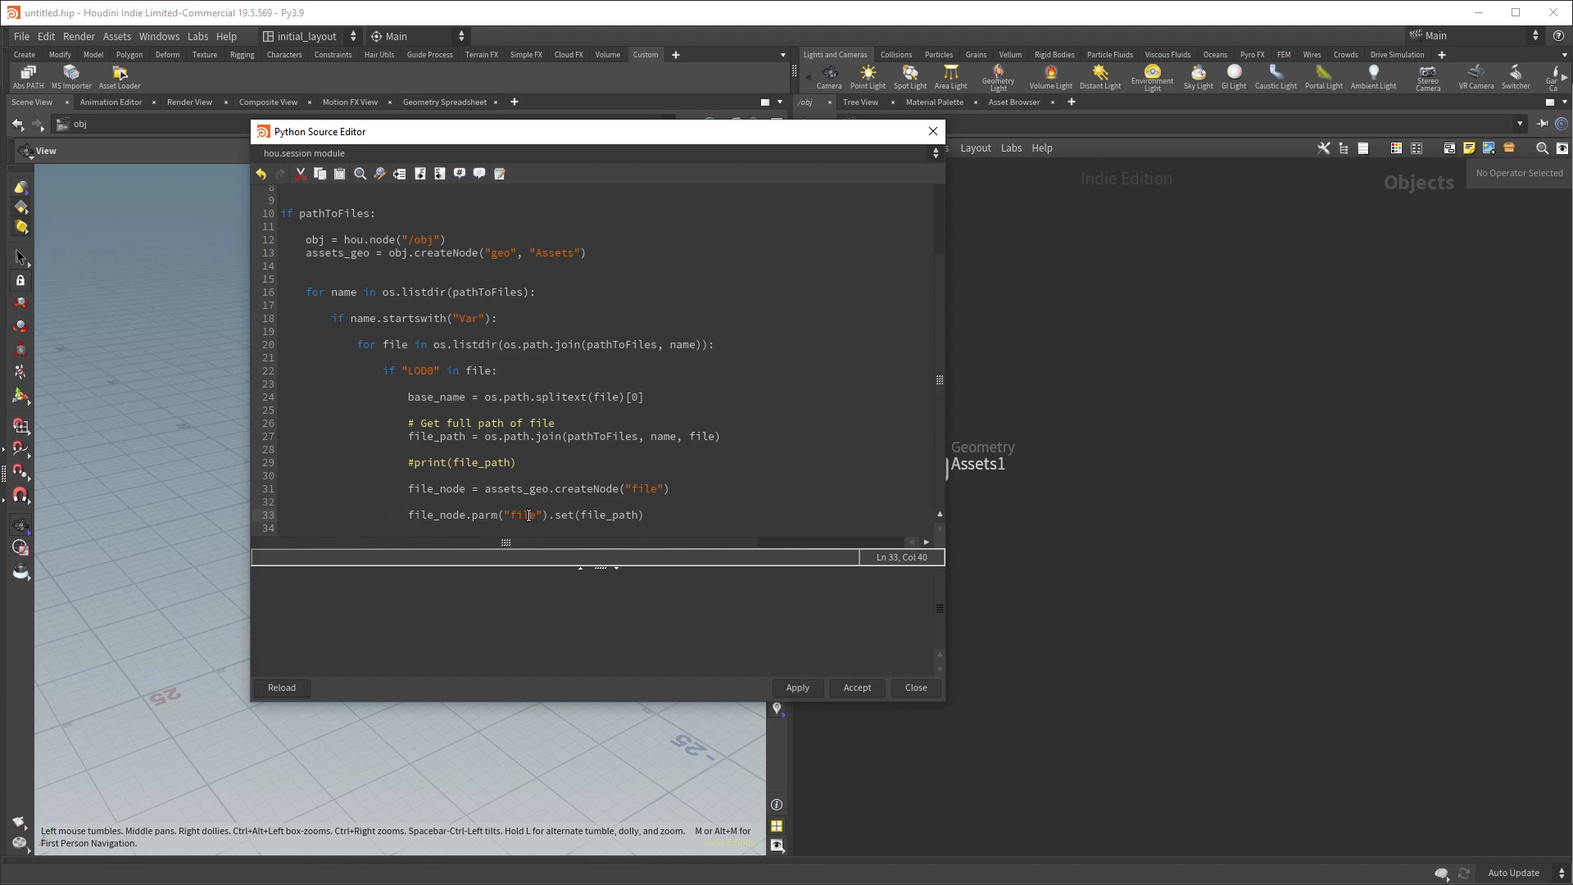
double_click(608, 515)
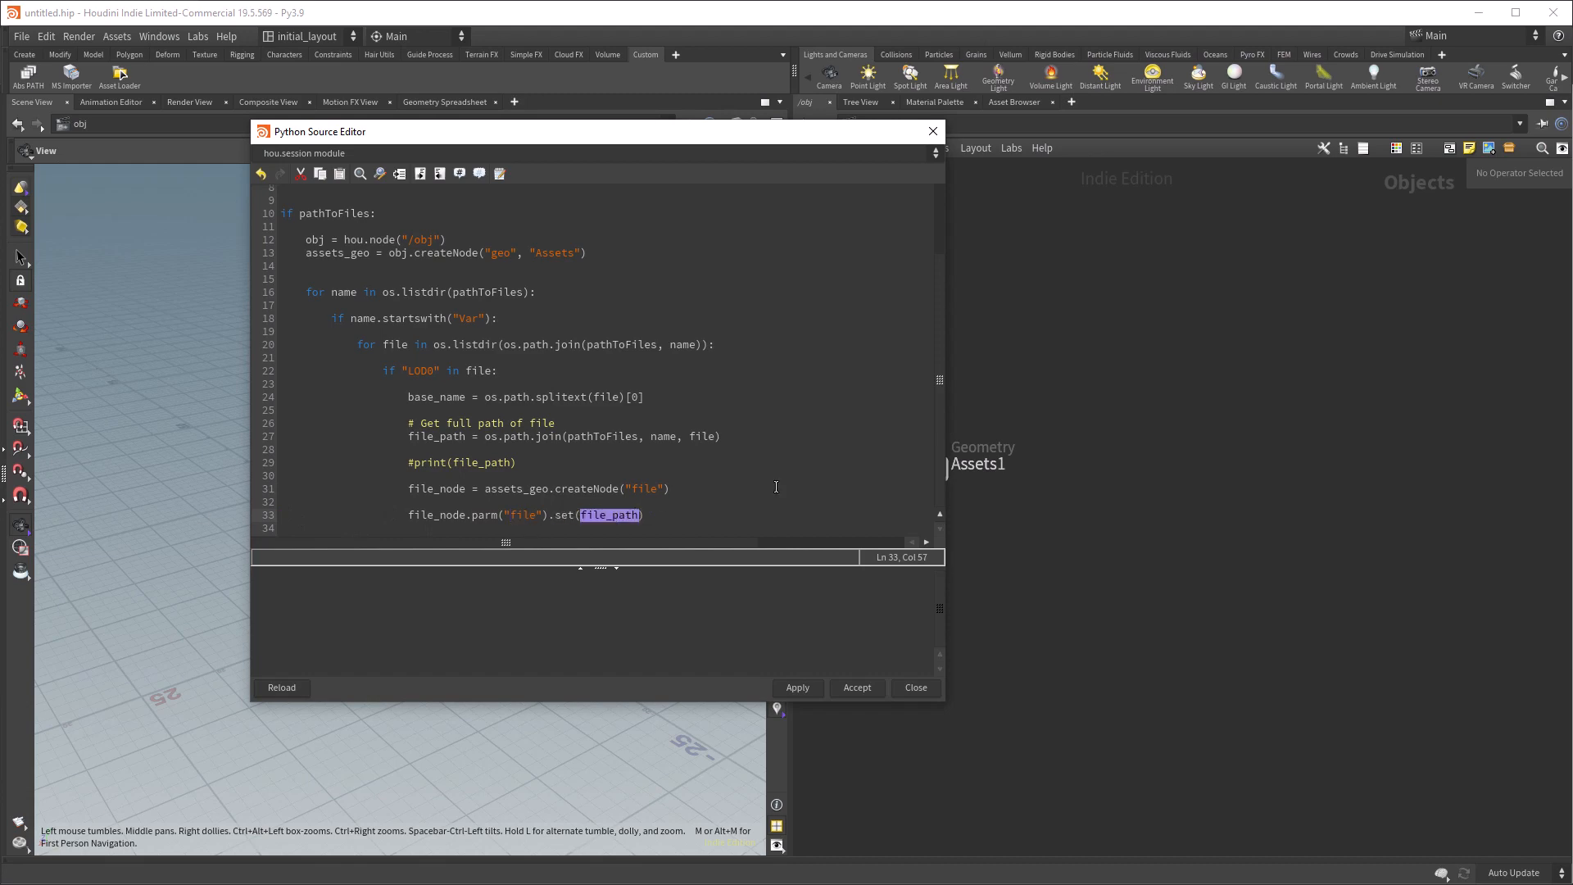
click(797, 687)
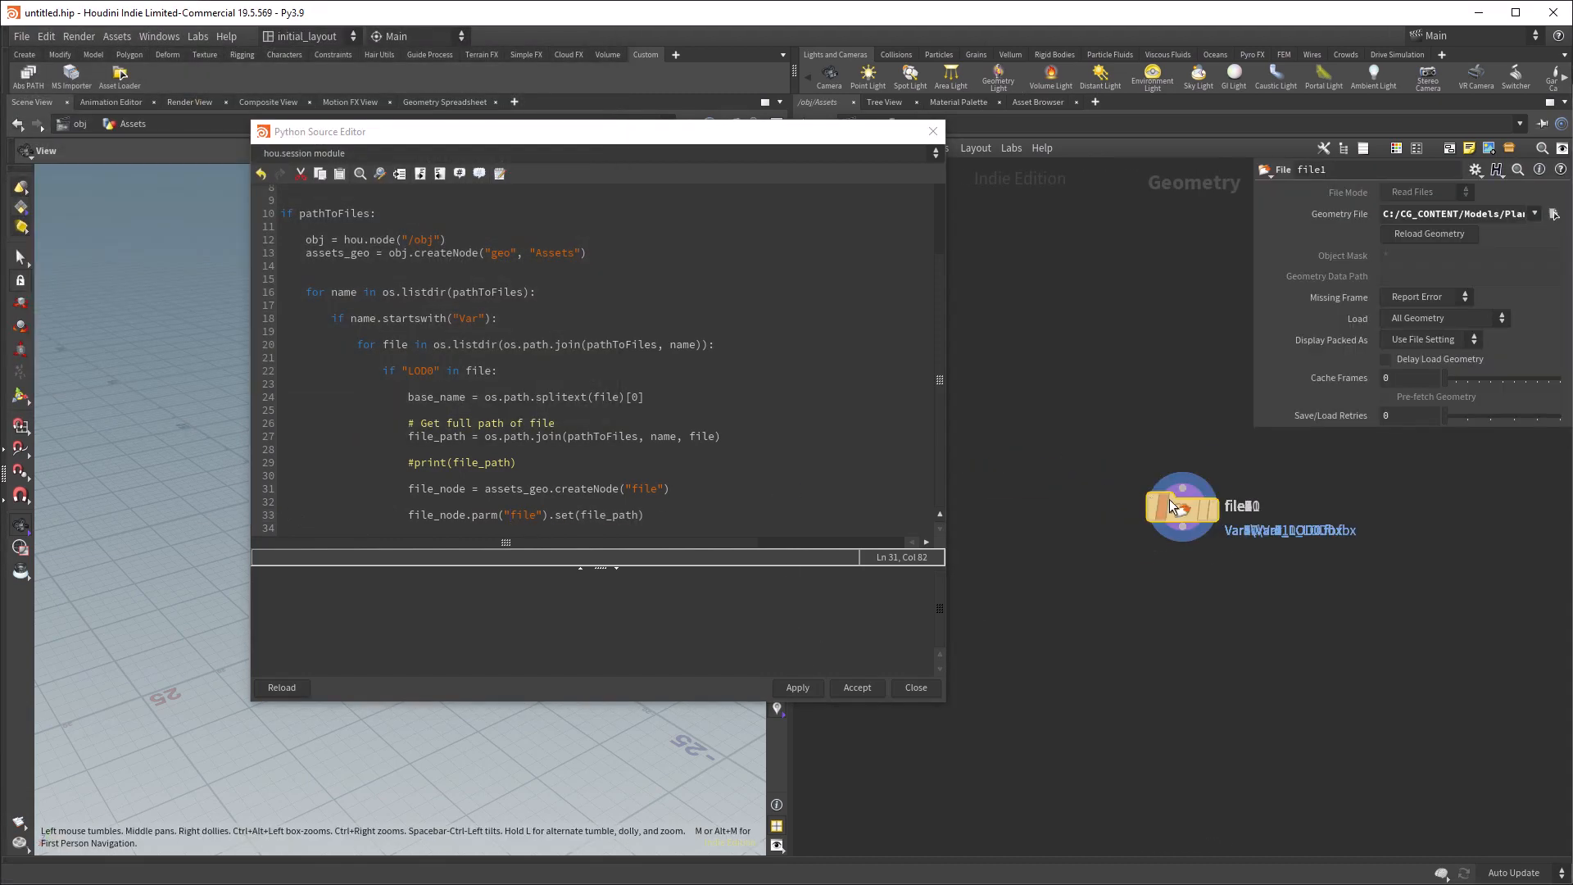
click(797, 687)
text(file_node.parent().collapseIntoSubnet((file_node,), base_name.split("_")[0]))
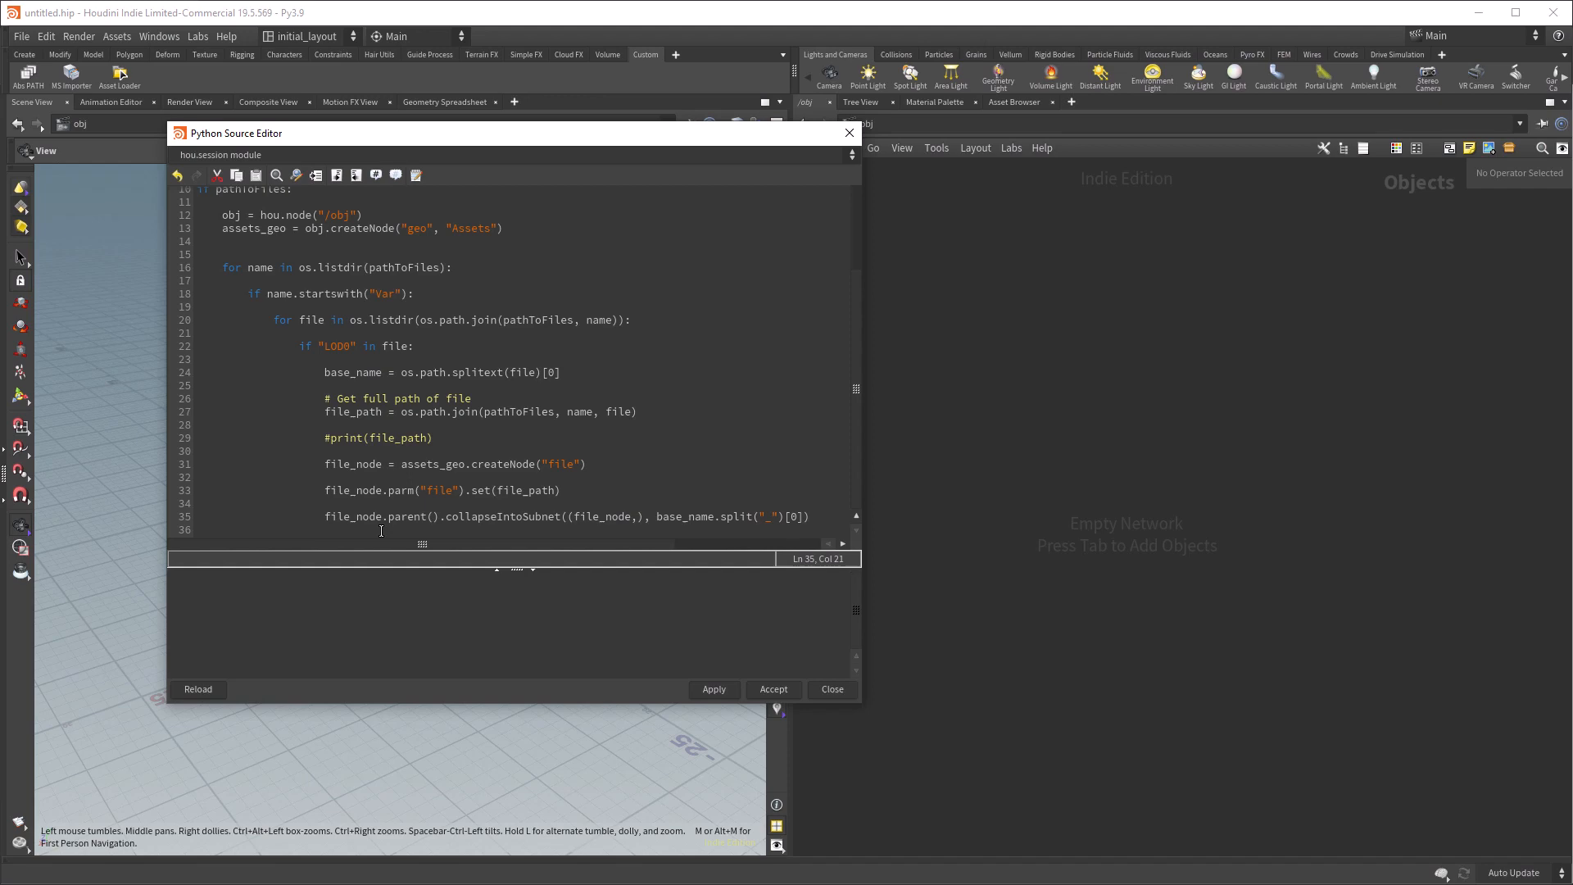
- Add layoutChildren, run the script, and inspect the laid-out Var subnets inside Assets
double_click(352, 490)
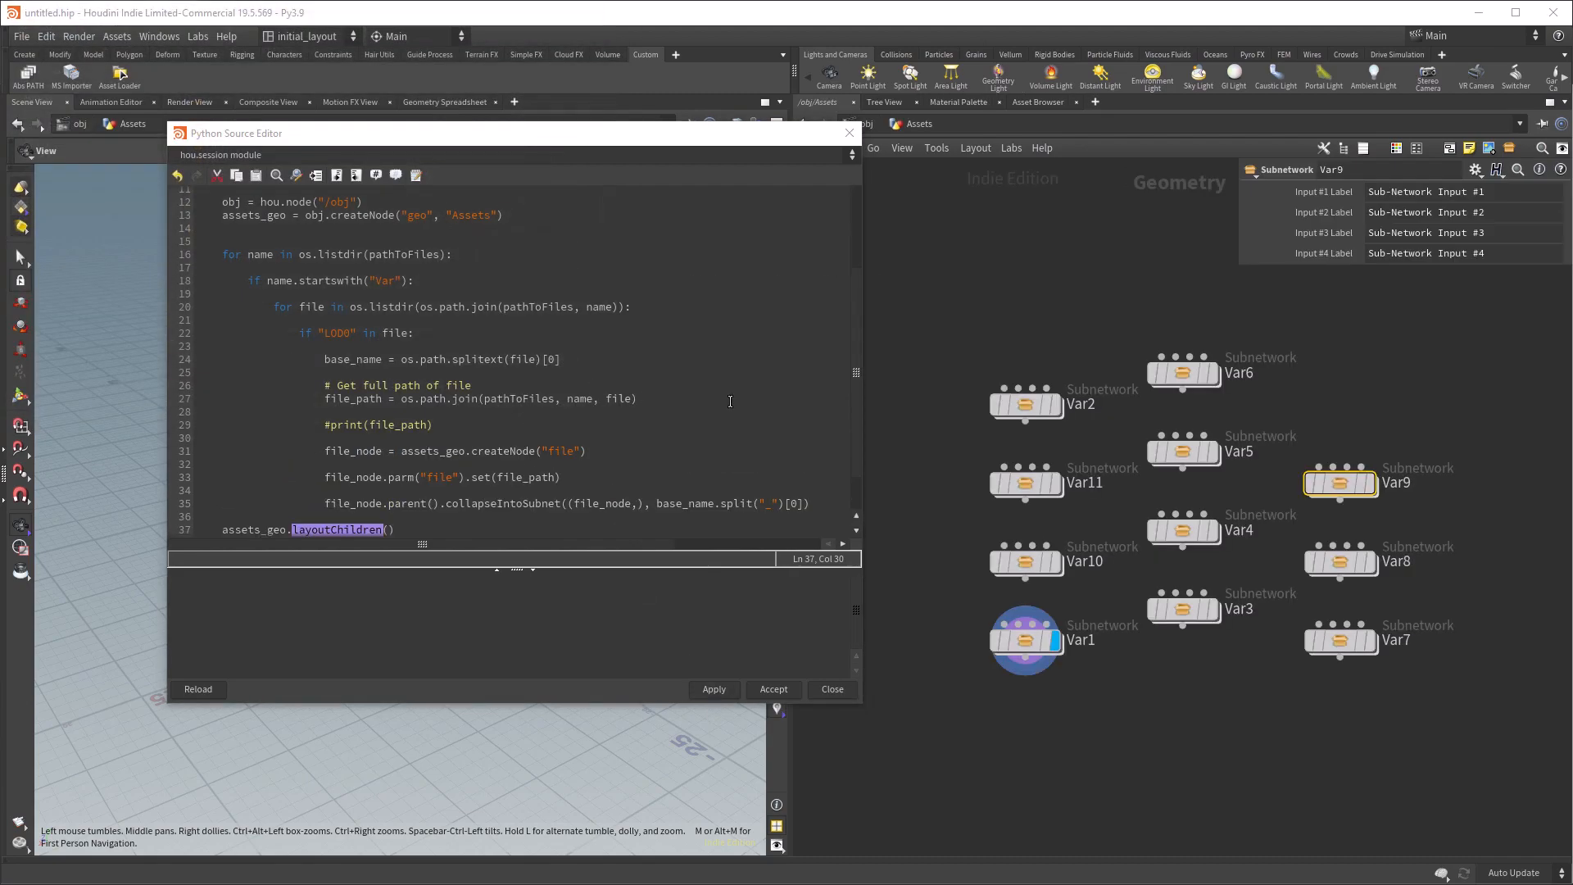
click(773, 689)
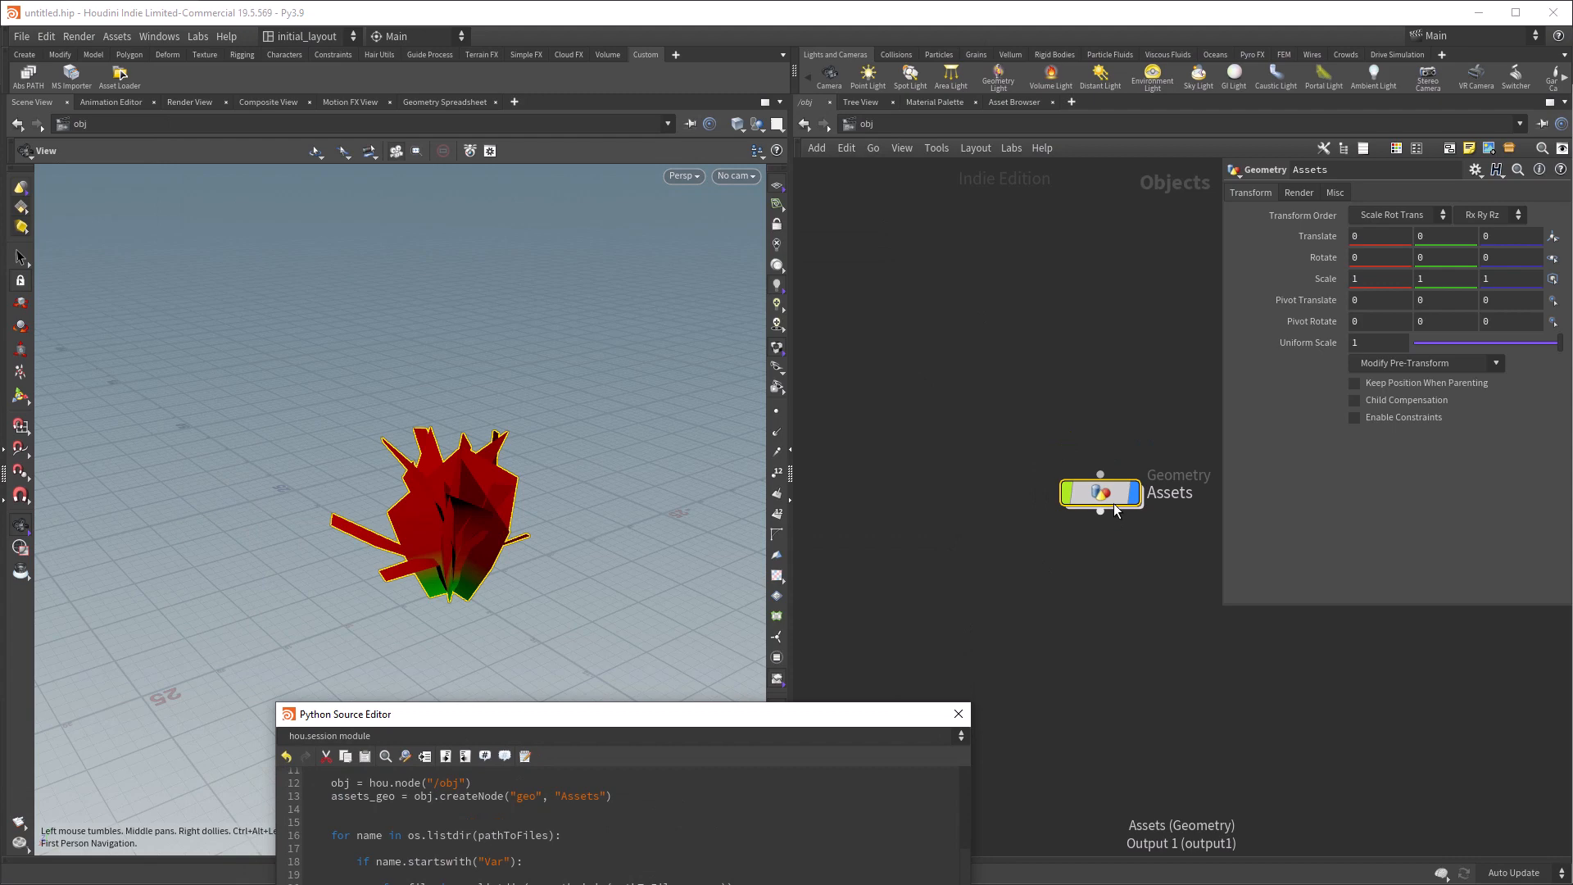
double_click(1100, 492)
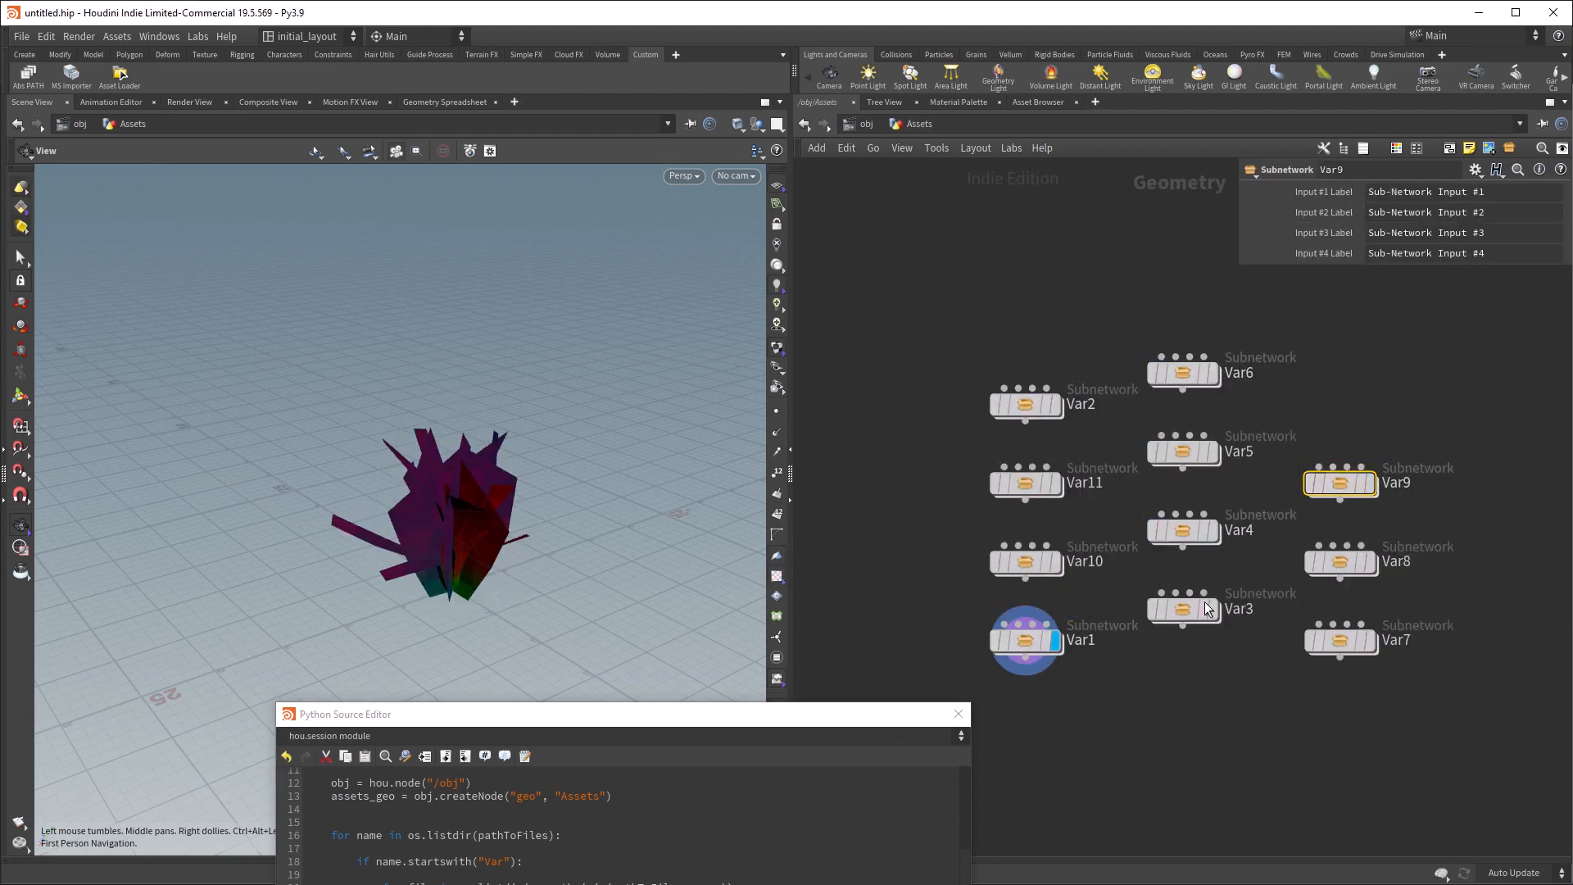
key(Shift+l)
text(geome)
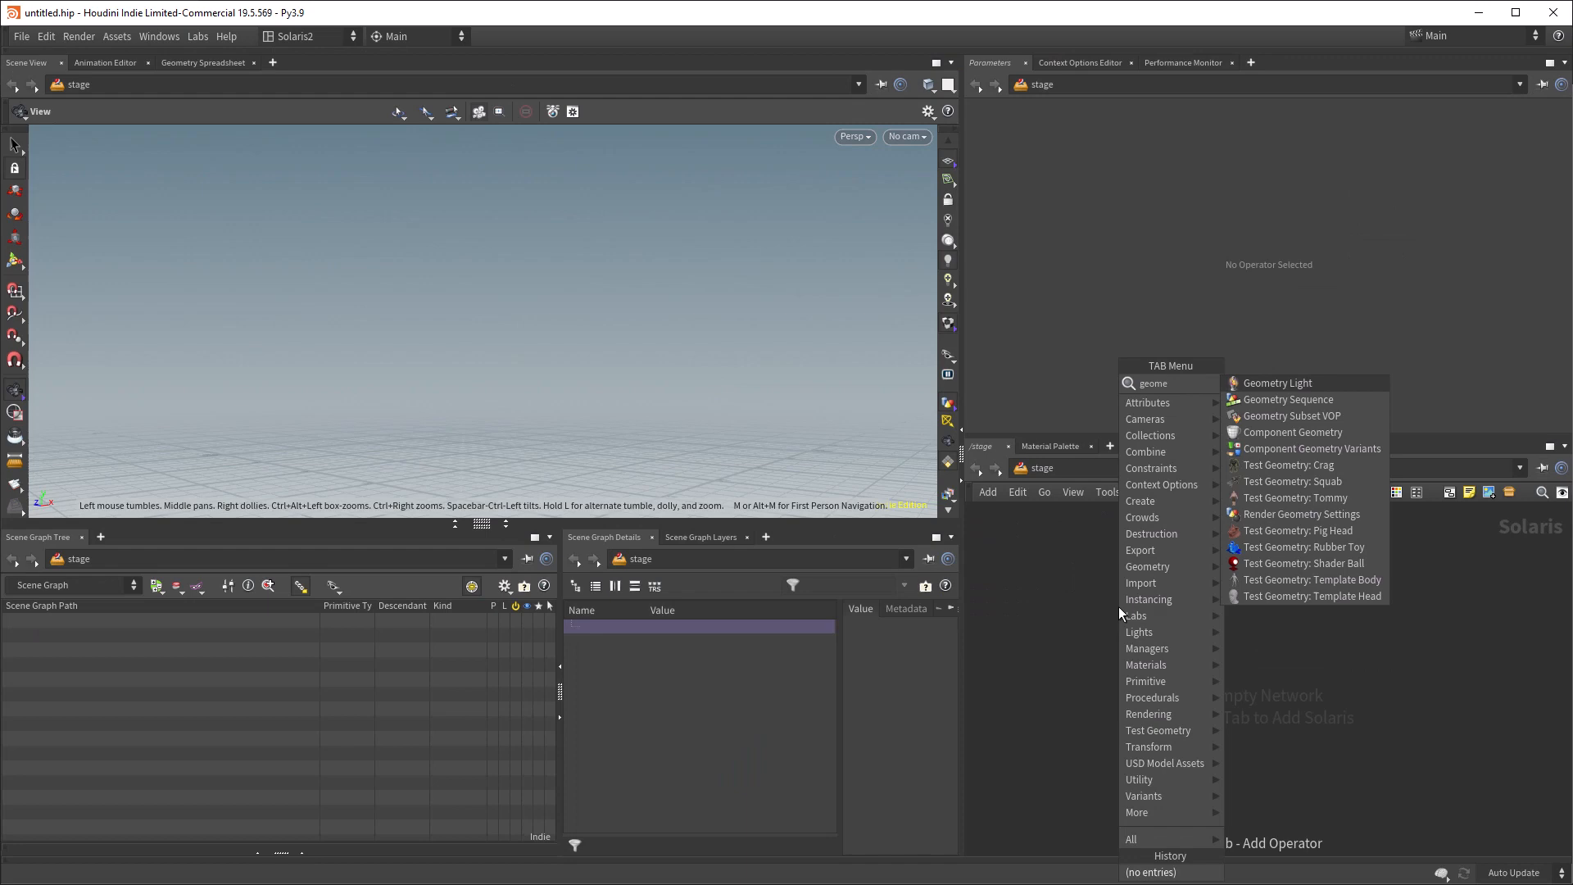
- Add a Component Geometry node that object-merges /obj/Assets/Var1
click(1292, 432)
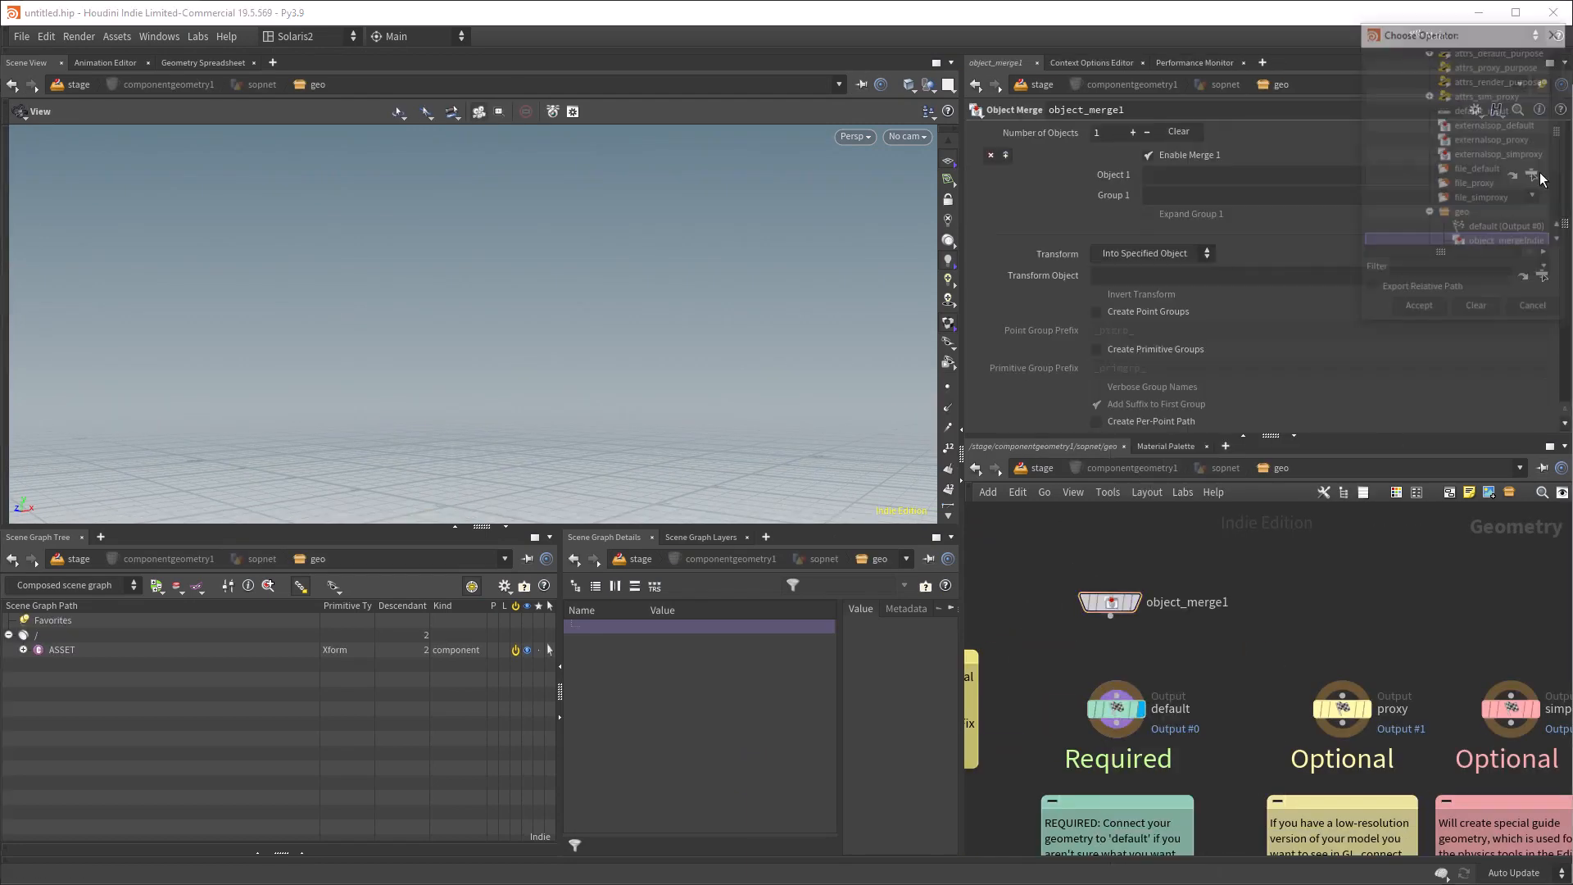
click(1510, 240)
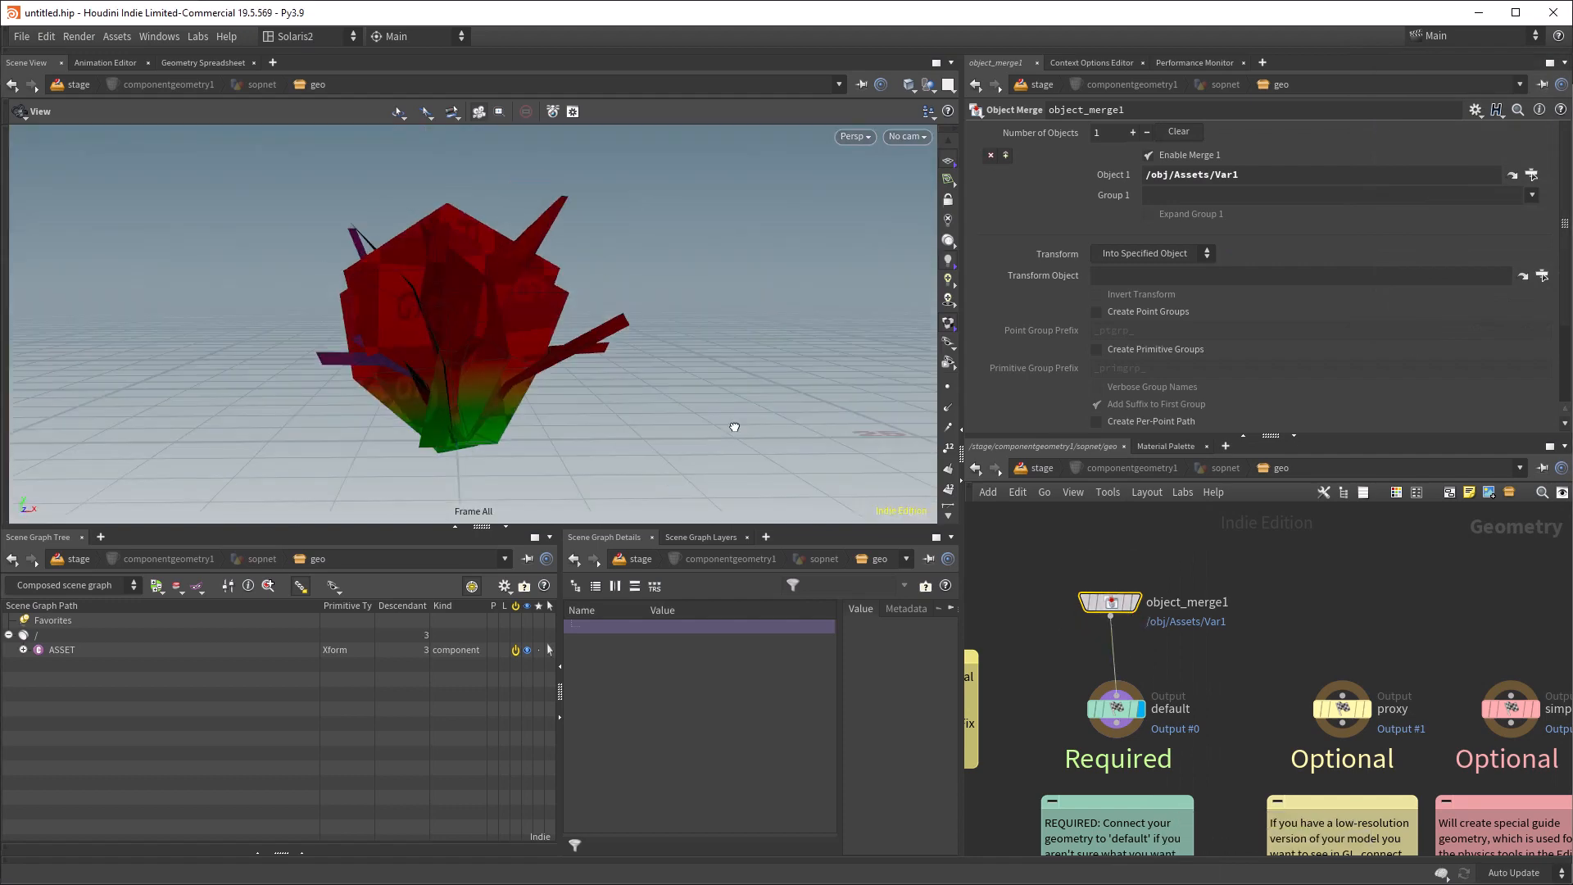
text(@GE)
text(VARIA)
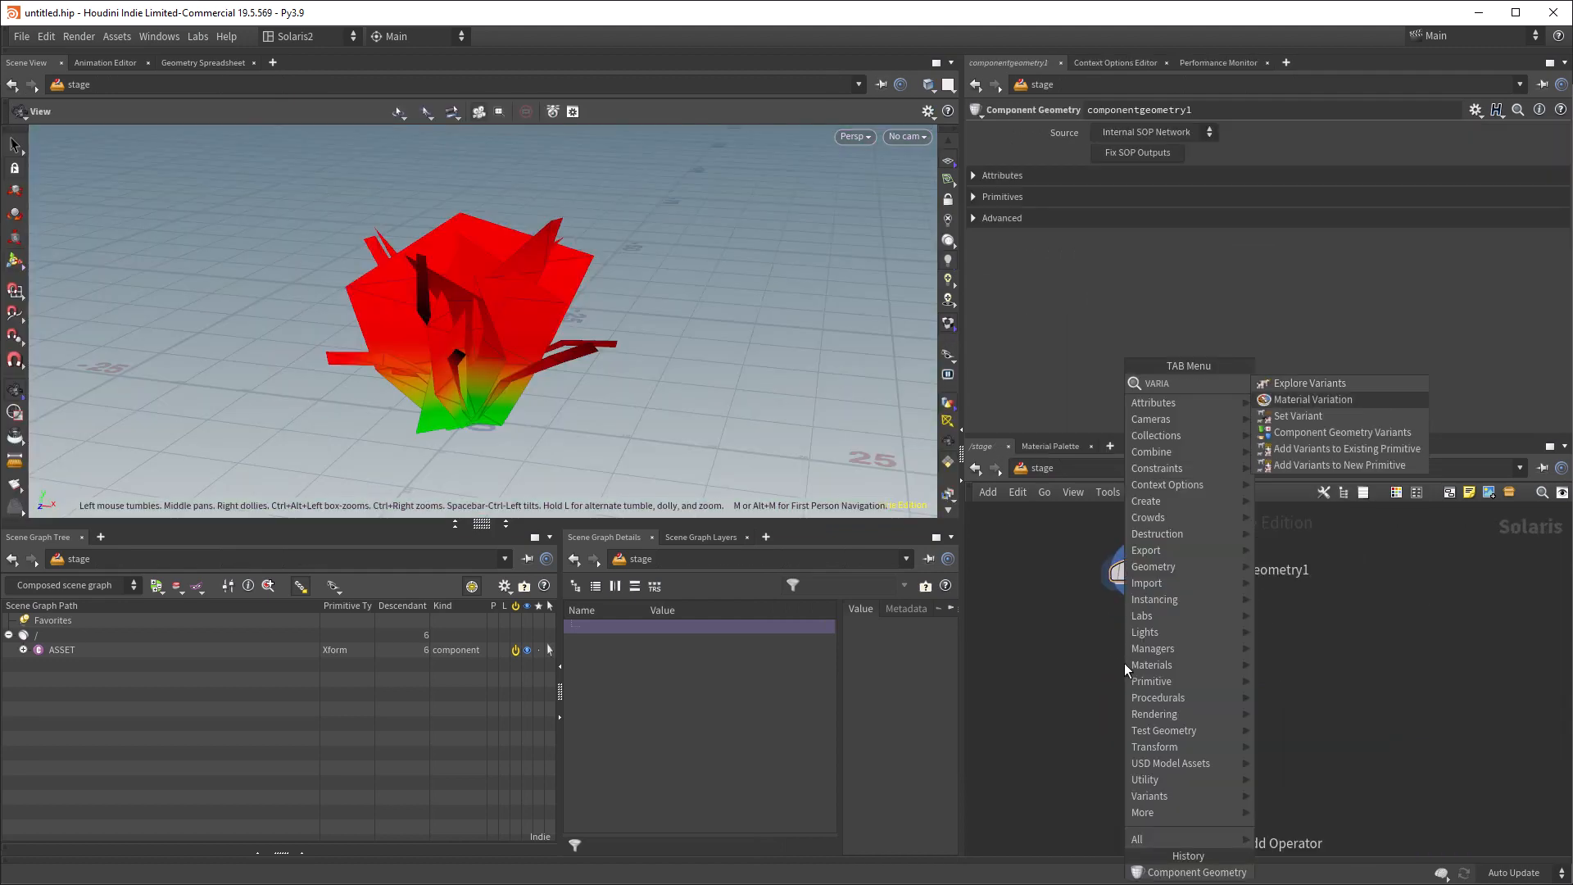
- Add Component Geometry Variants with 11 numbered variants and an Explore Variants node
click(1342, 432)
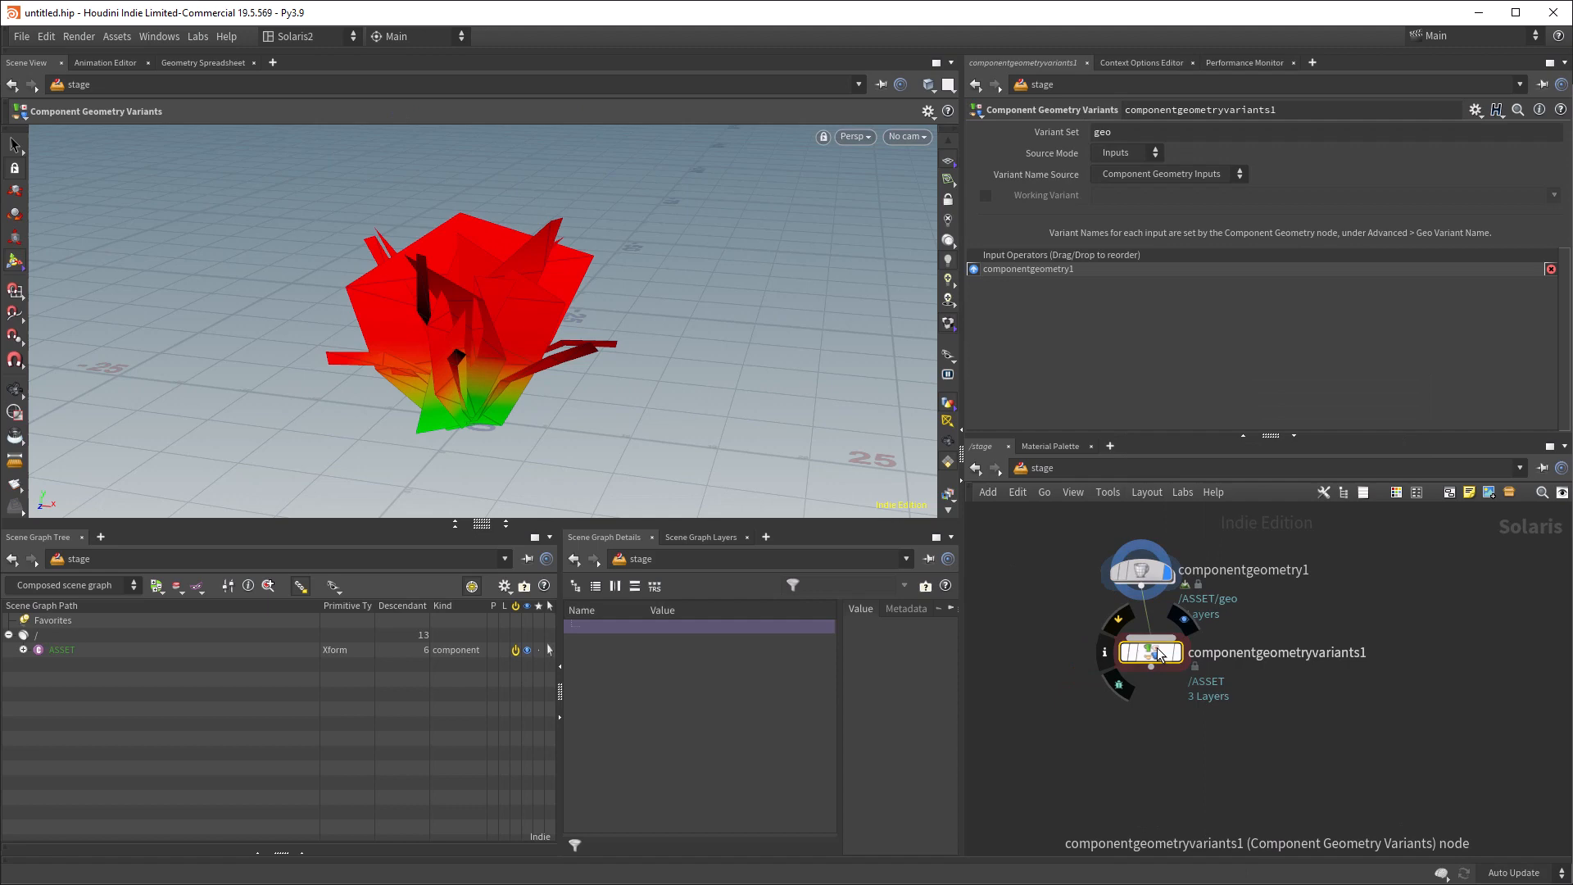
click(1126, 153)
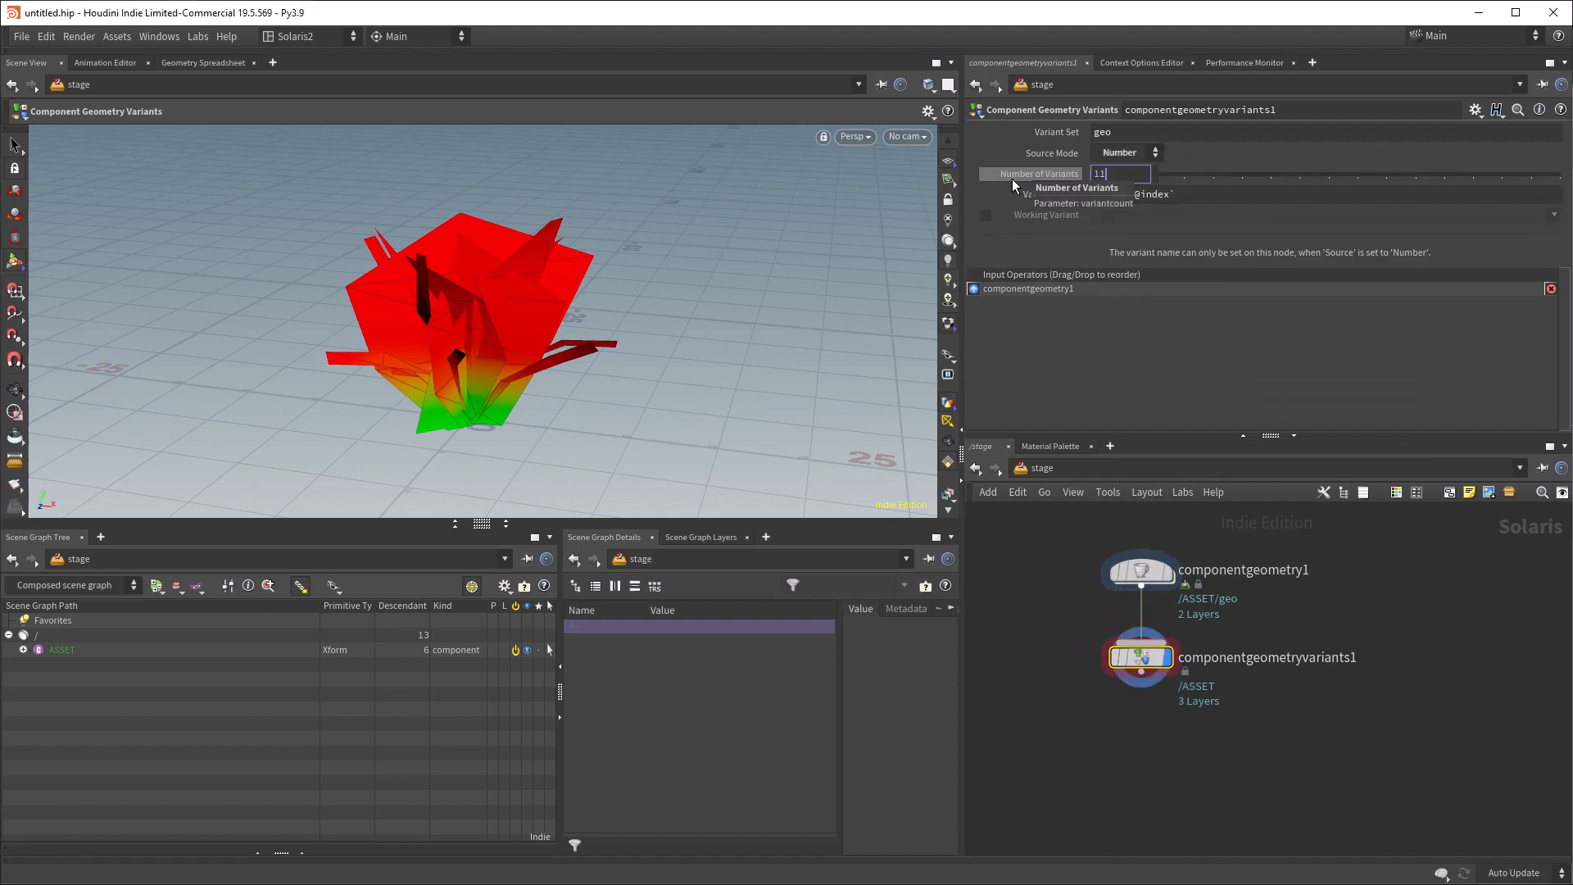
key(Tab)
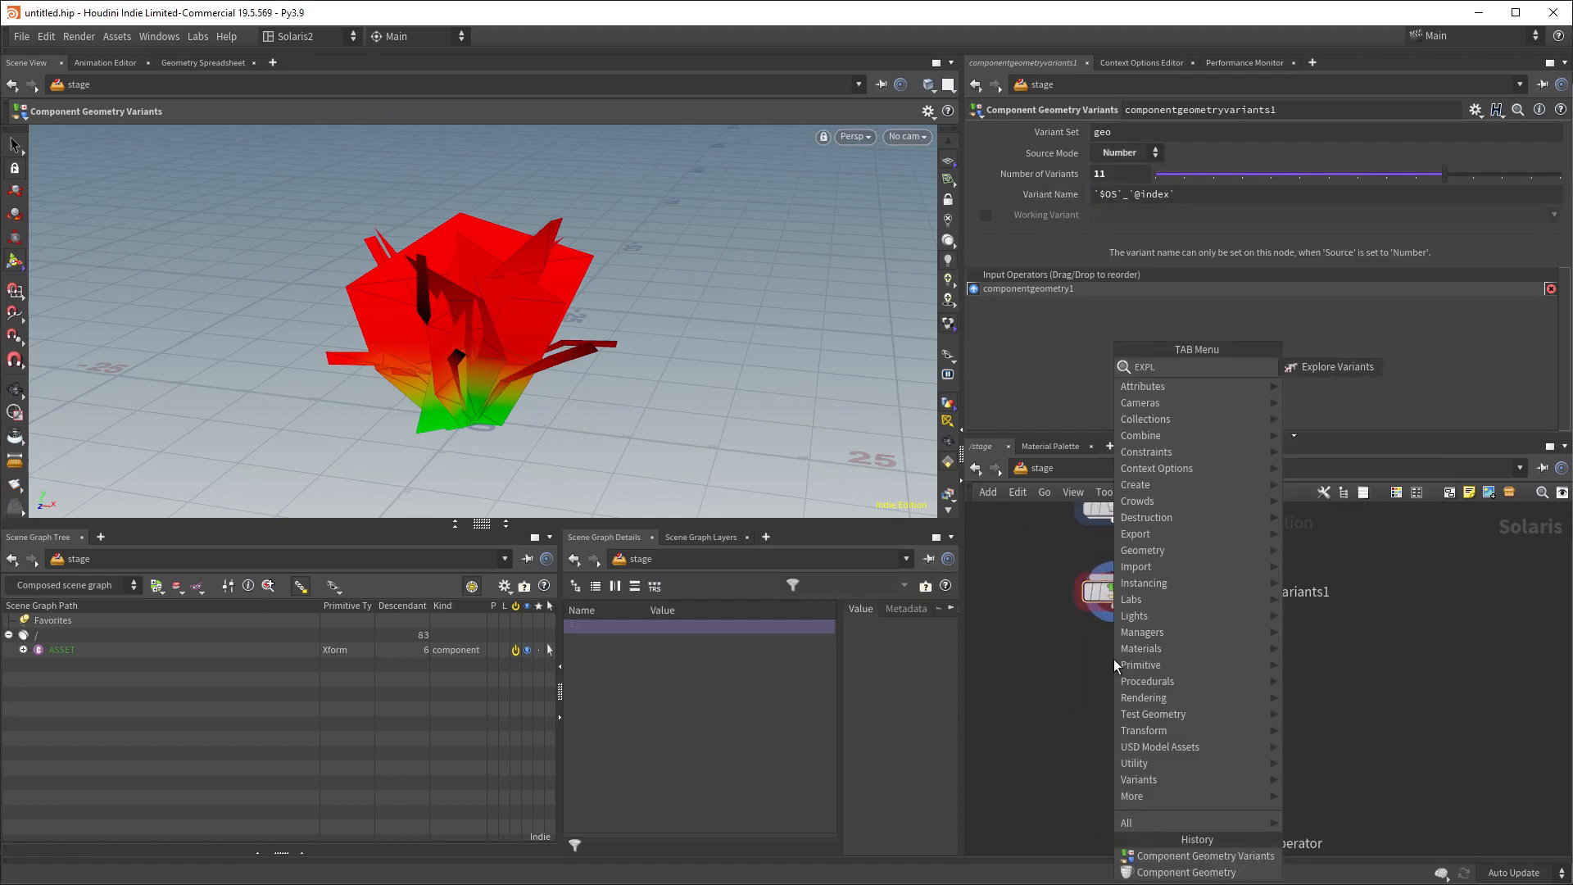
click(1336, 366)
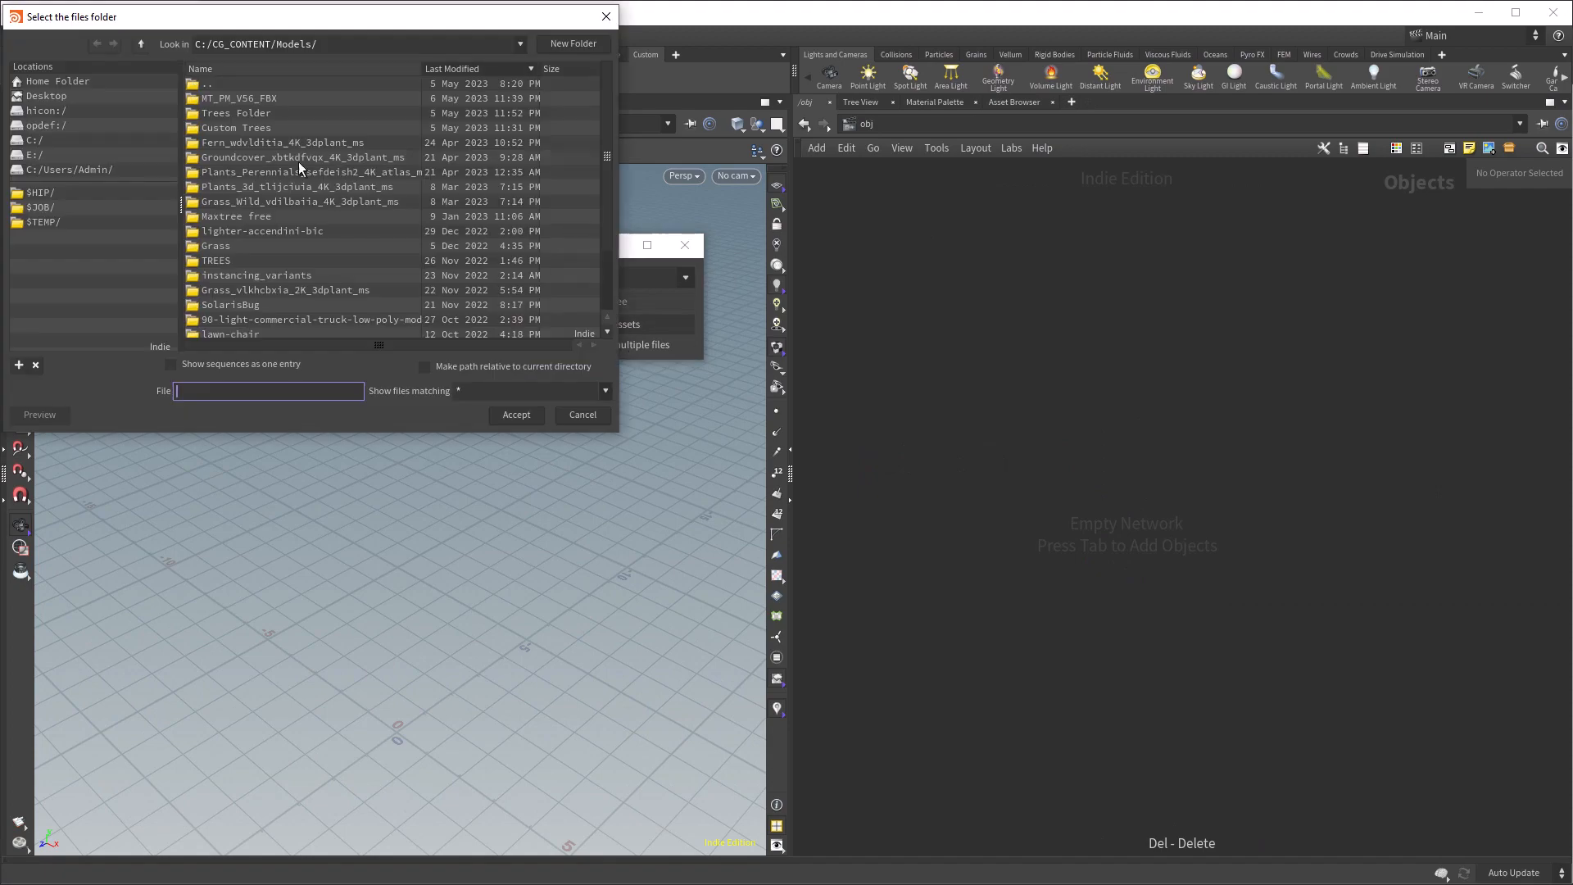
click(583, 414)
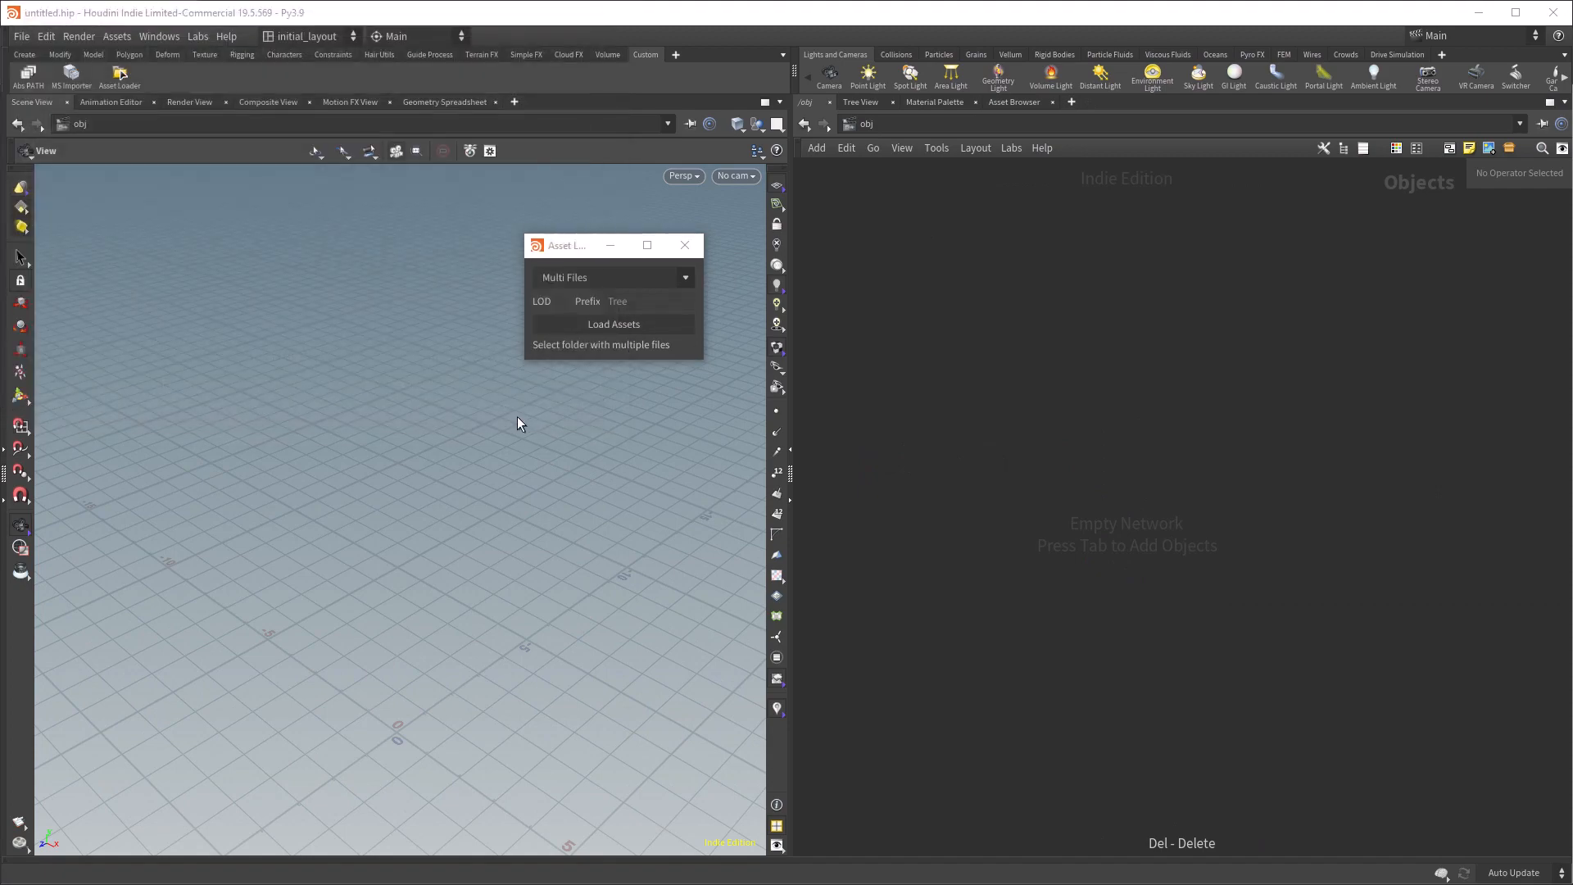